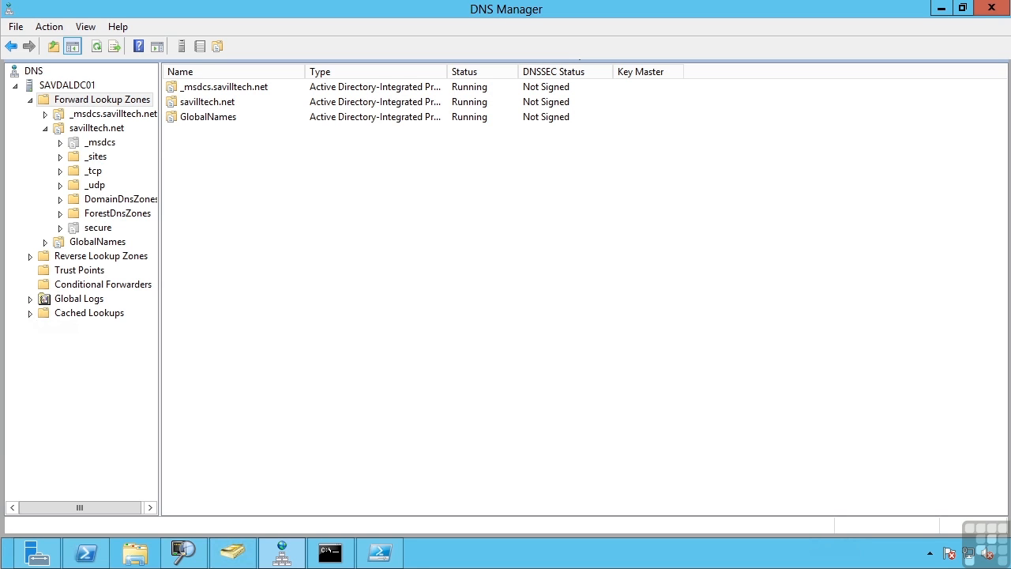
pyautogui.moveTo(98, 109)
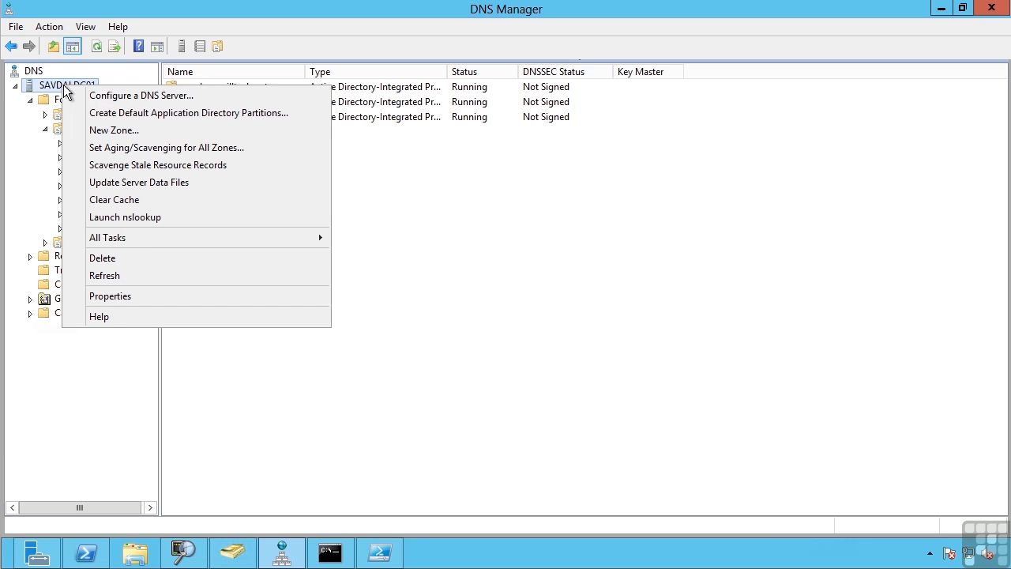
pyautogui.moveTo(111, 295)
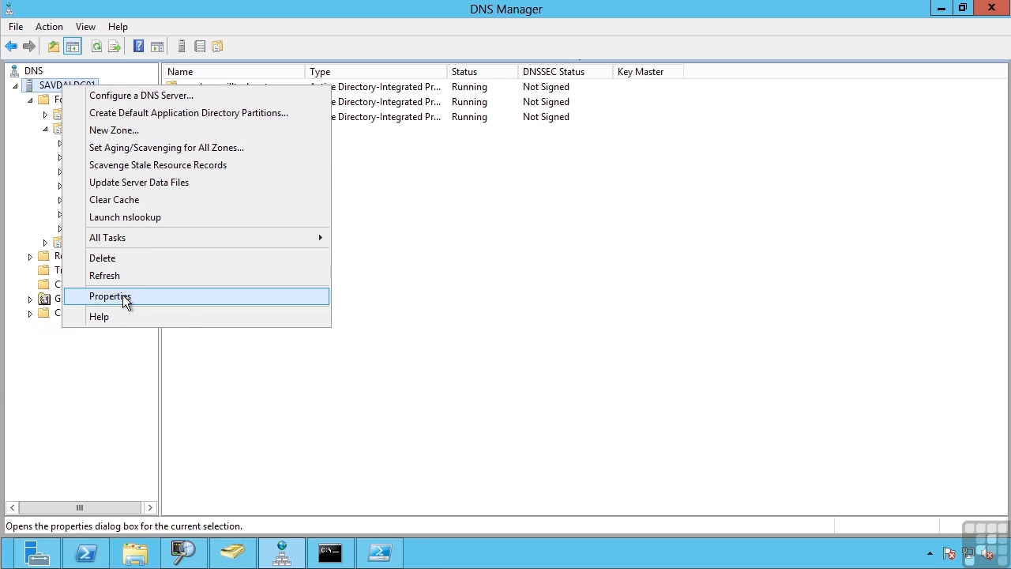
# Show SAVDALDC01's properties on the Interfaces settings, listening on all IP addresses
pyautogui.click(111, 295)
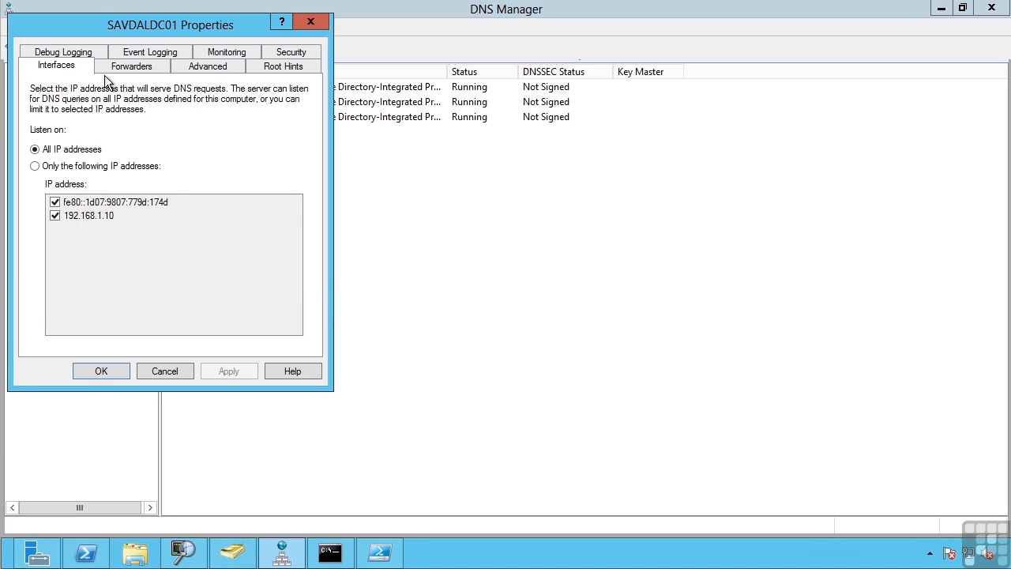
pyautogui.moveTo(171, 25); pyautogui.dragTo(294, 85)
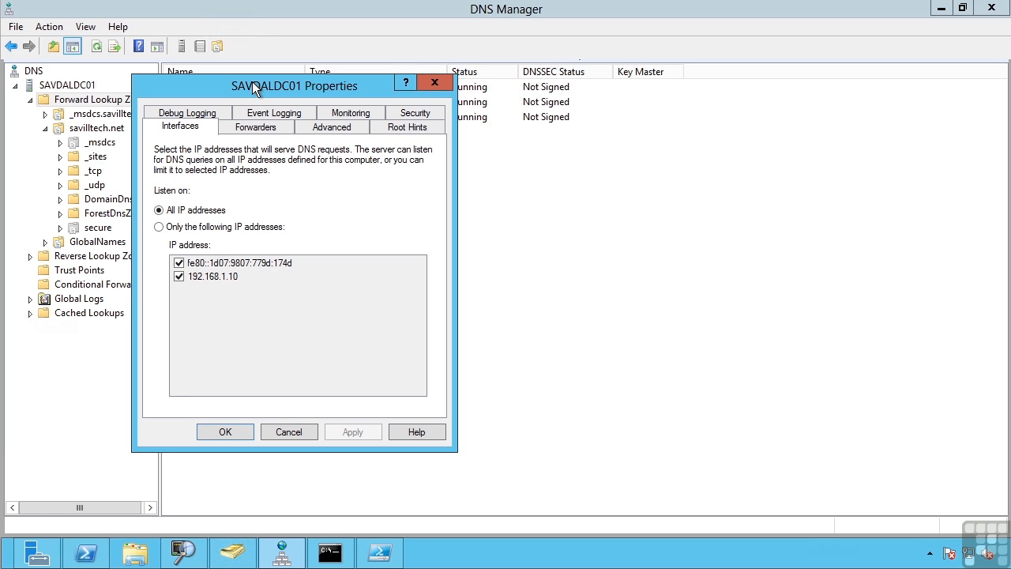
# Review the two forwarders, then the root hint name servers with their IP addresses
pyautogui.click(256, 126)
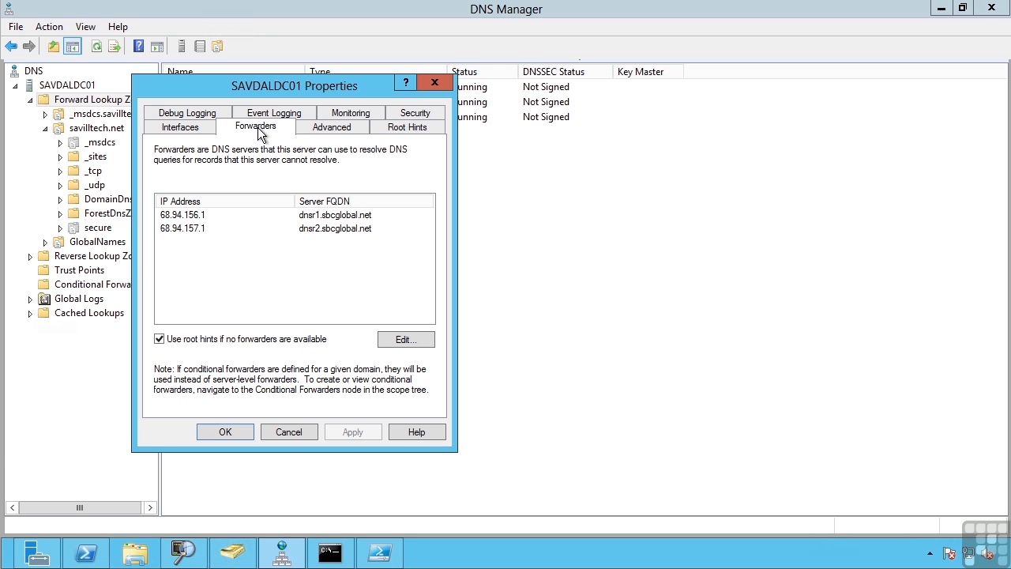
pyautogui.moveTo(253, 297)
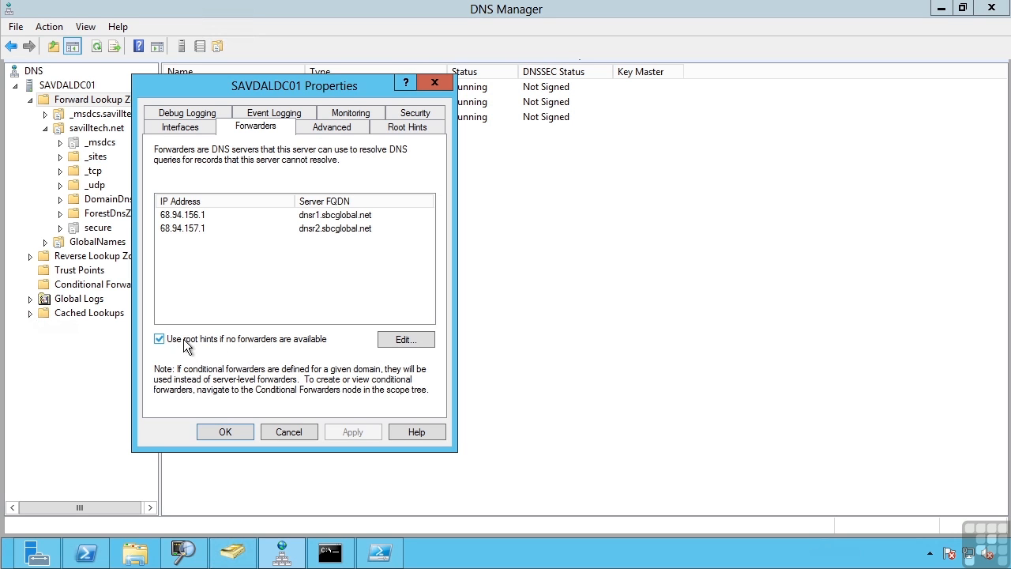
pyautogui.moveTo(231, 350)
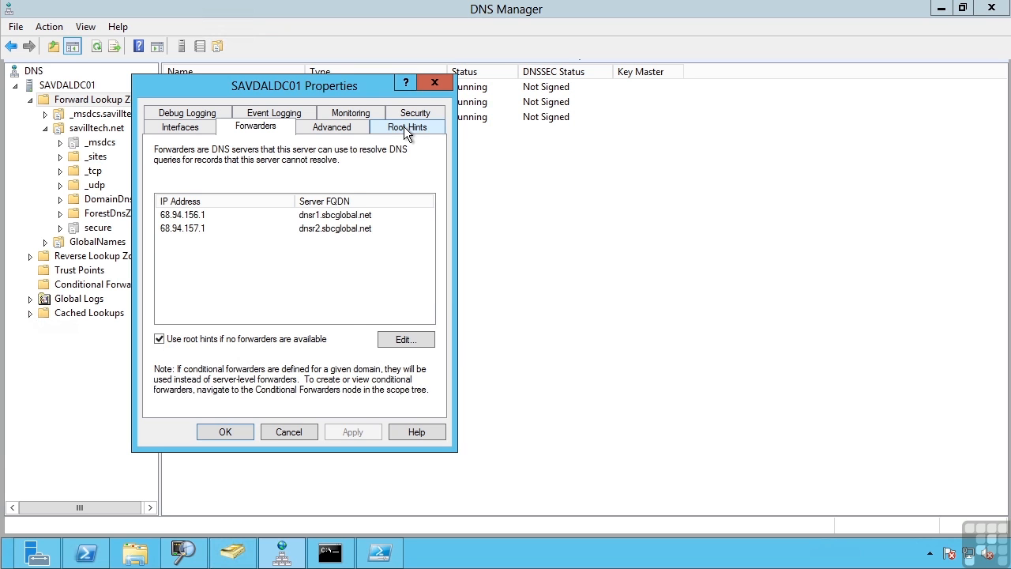
pyautogui.click(408, 127)
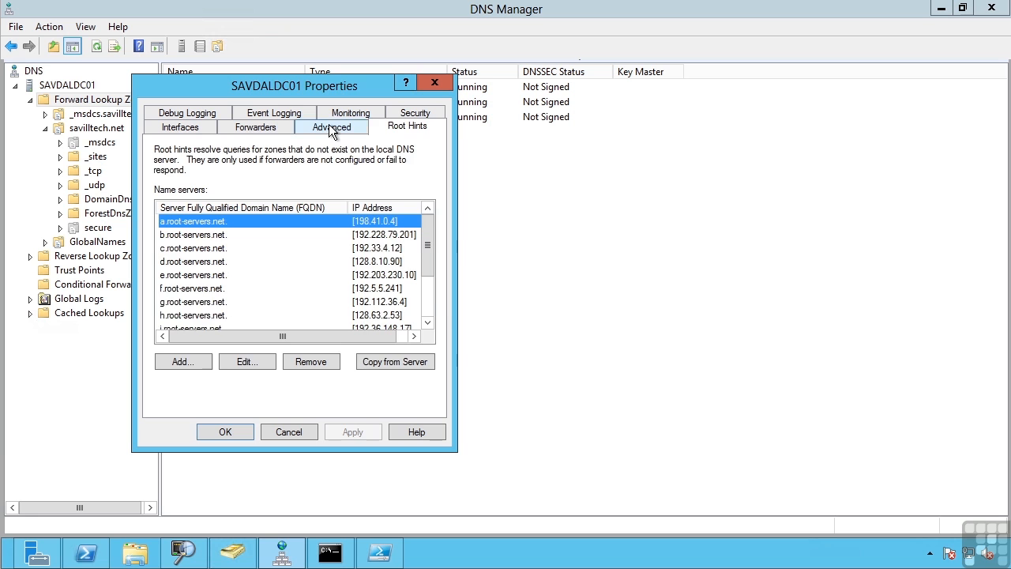
# Show the Advanced options: server version, round robin, cache pollution protection, name checking
pyautogui.click(332, 126)
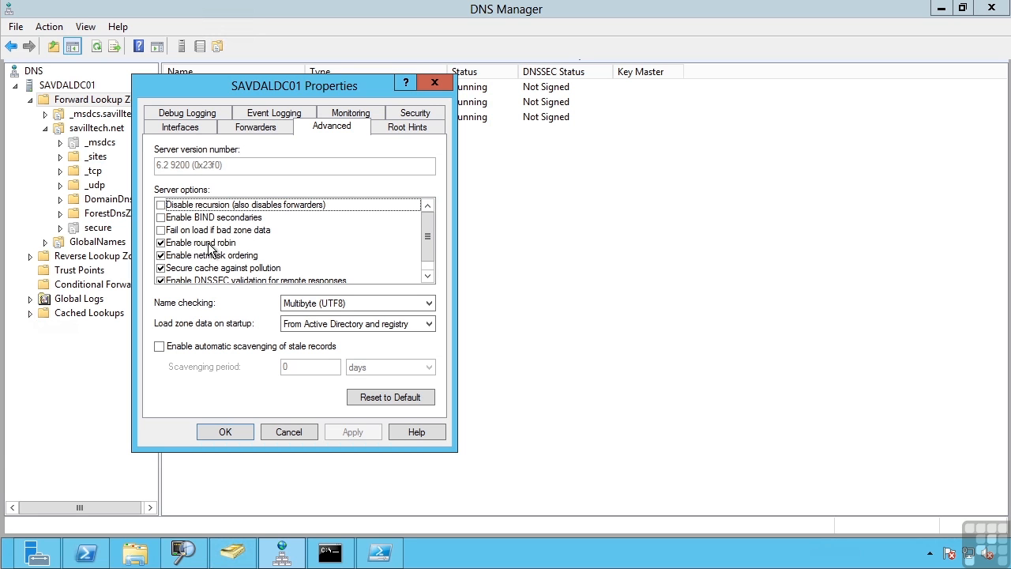
pyautogui.moveTo(240, 266)
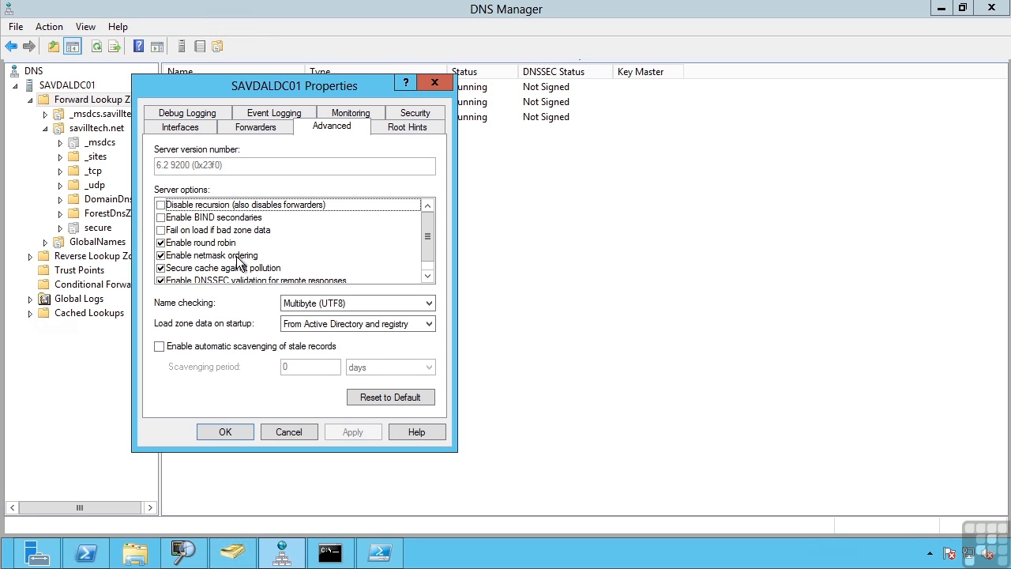
# Review root hints and debug logging, then show event logging set to all events
pyautogui.click(408, 127)
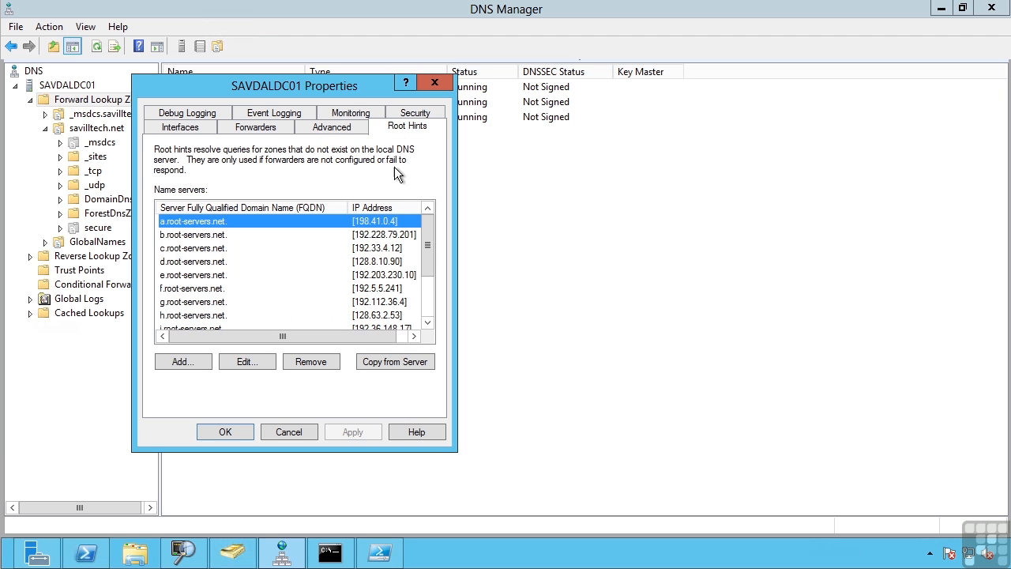
pyautogui.moveTo(186, 112)
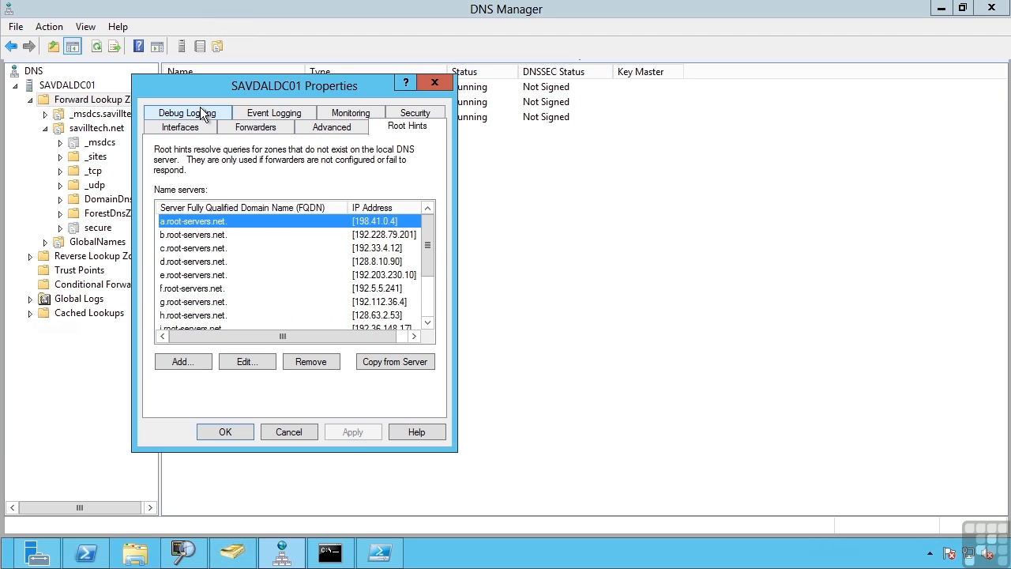
pyautogui.click(187, 114)
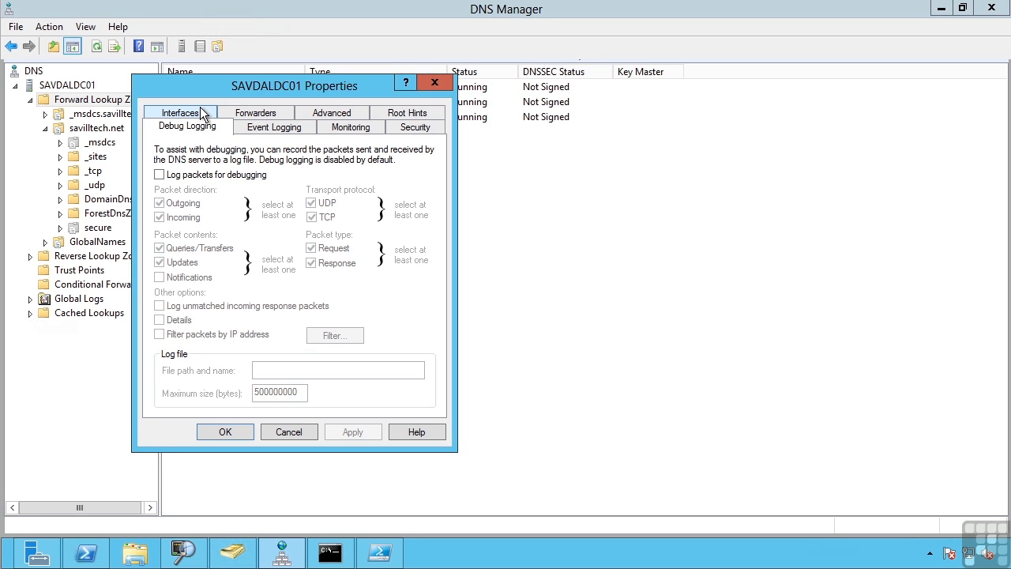
pyautogui.moveTo(207, 120)
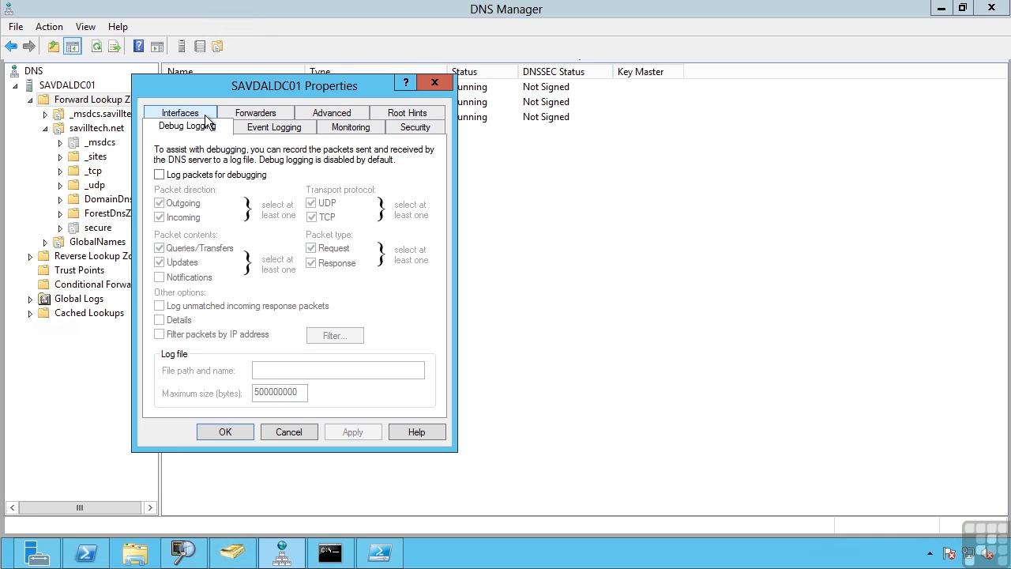
pyautogui.moveTo(218, 126)
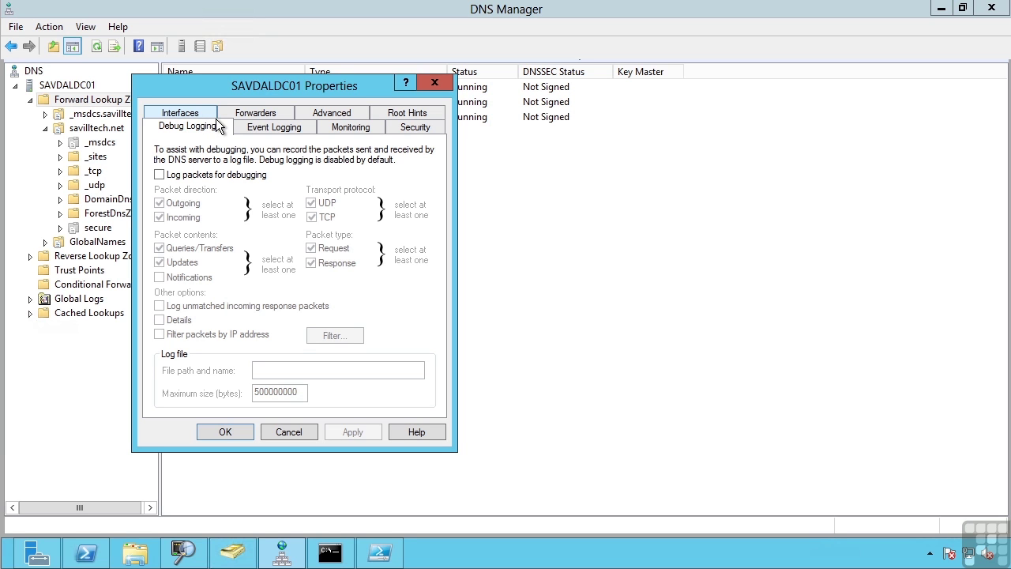
pyautogui.click(273, 126)
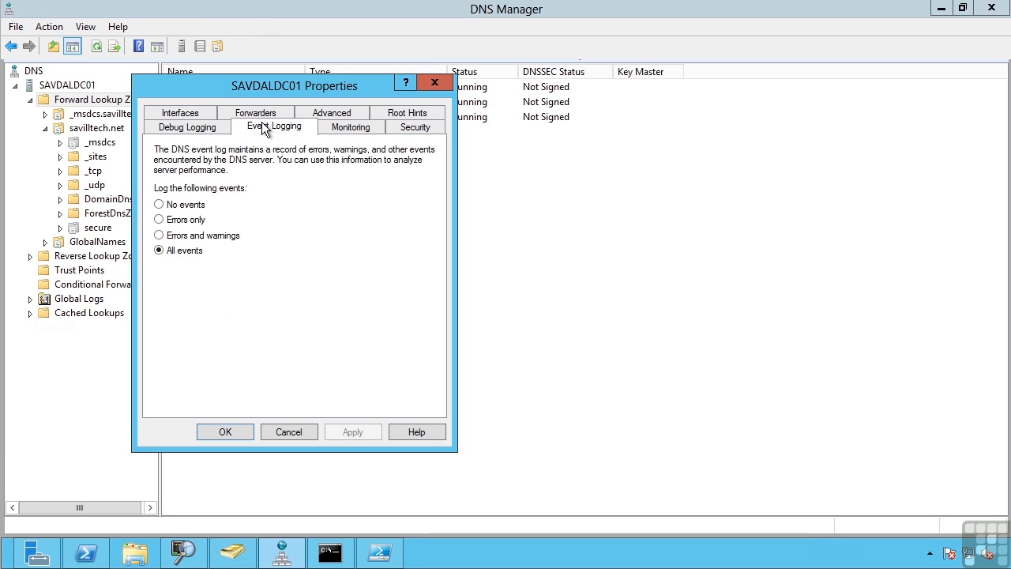
pyautogui.moveTo(360, 150)
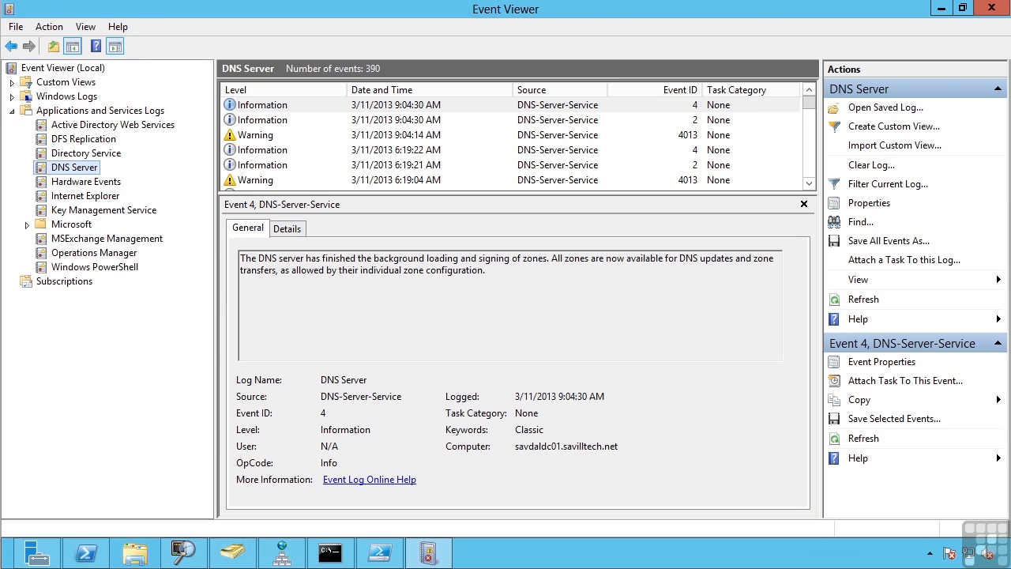
pyautogui.moveTo(502, 19)
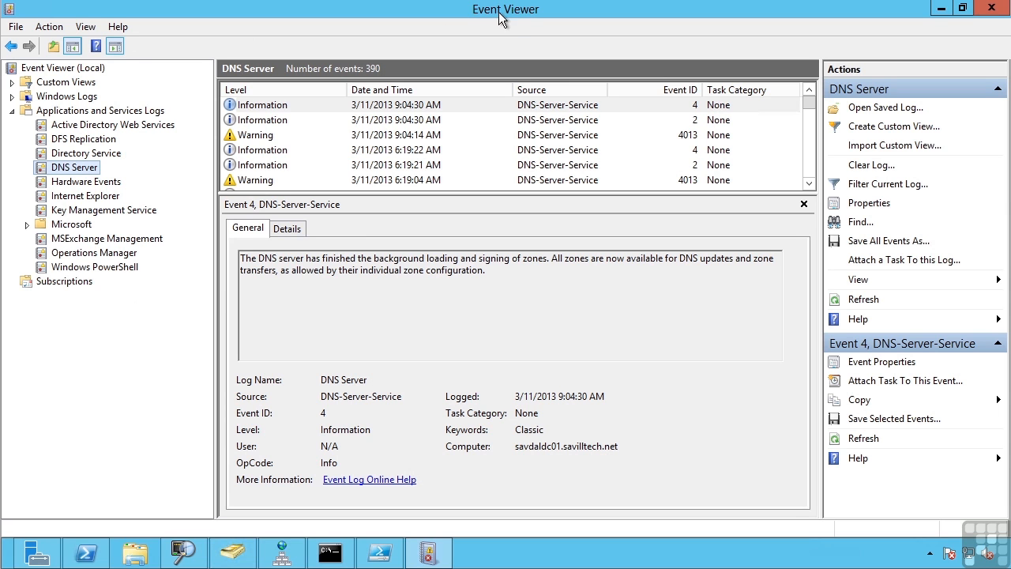
pyautogui.moveTo(76, 117)
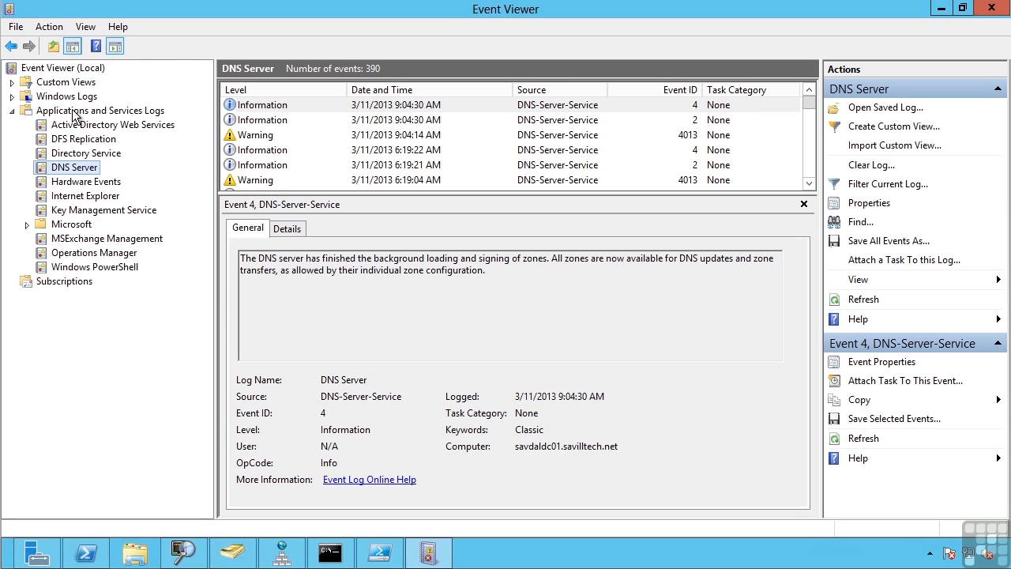
pyautogui.moveTo(79, 171)
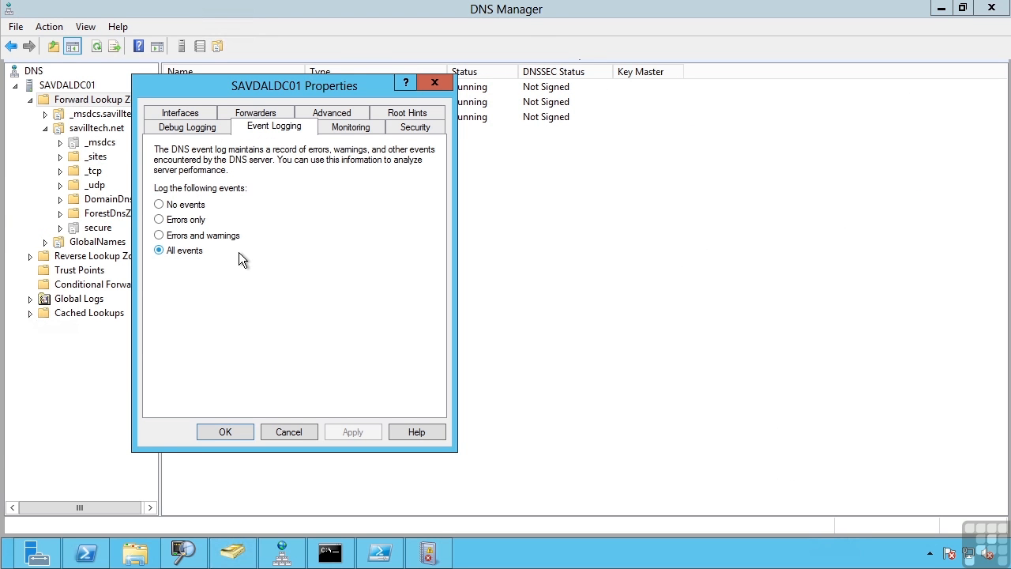
pyautogui.moveTo(193, 261)
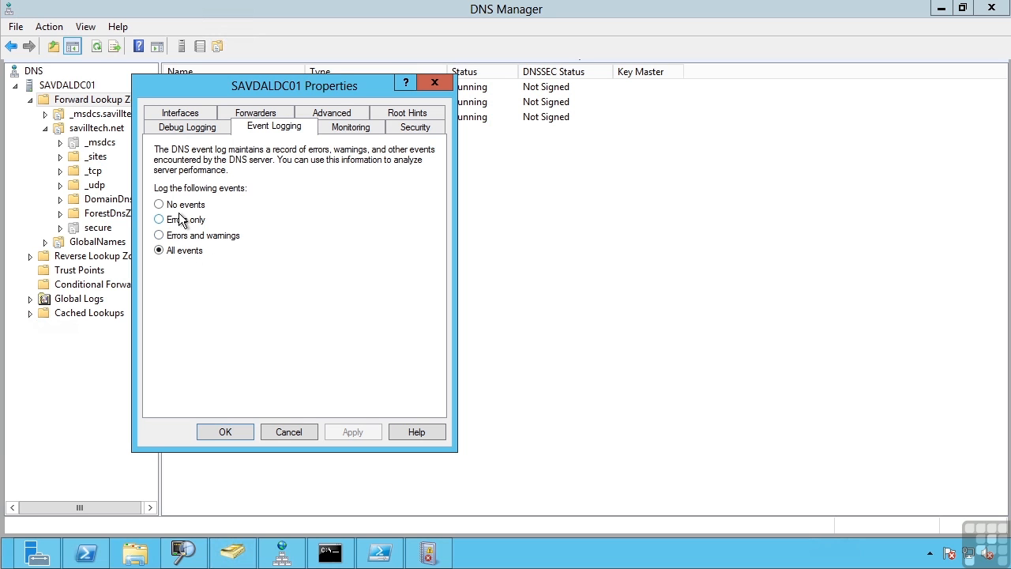
# Run a monitoring test with simple and recursive queries, both passing, leaving automatic testing off
pyautogui.click(351, 126)
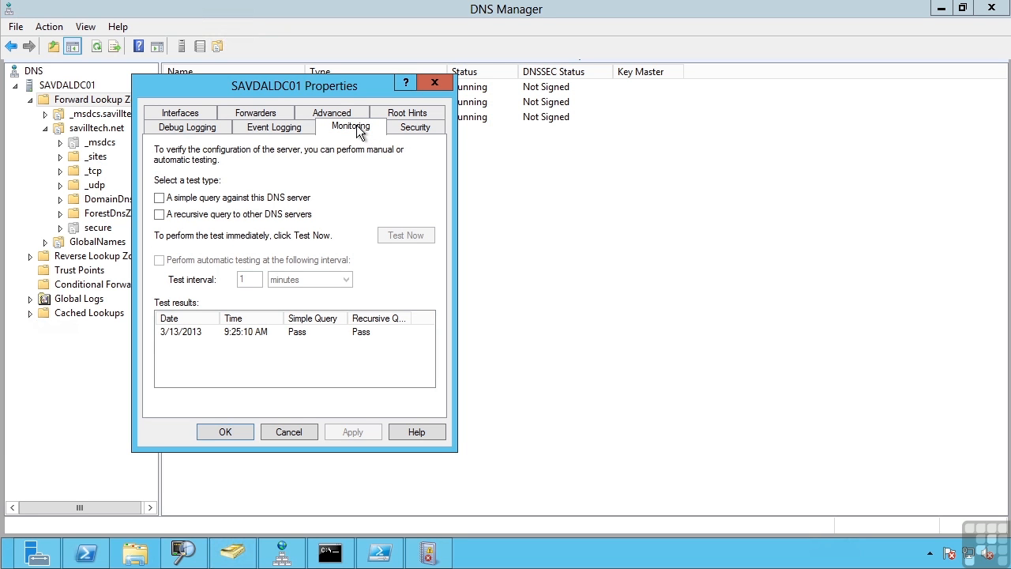
pyautogui.click(158, 197)
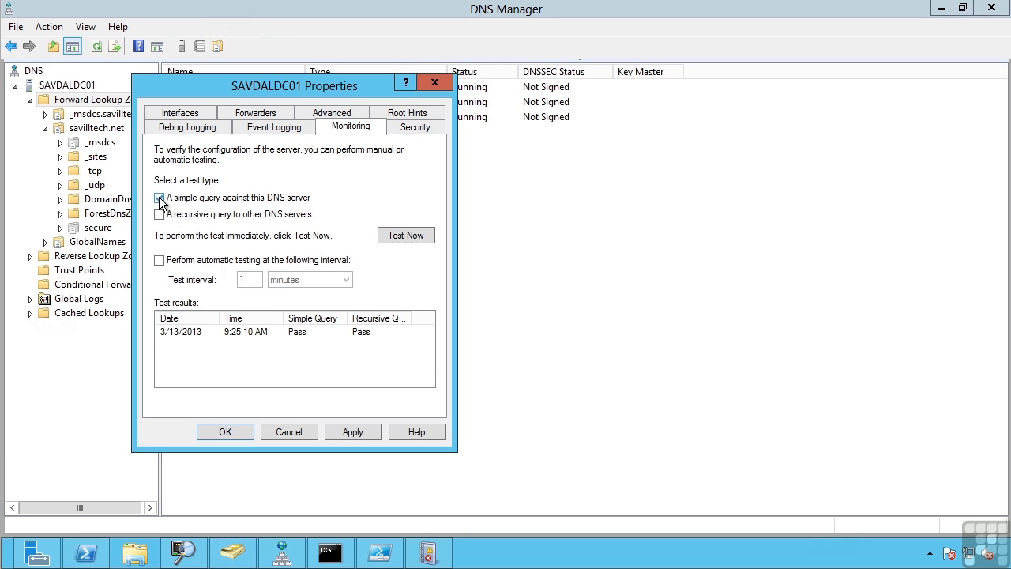
pyautogui.click(405, 234)
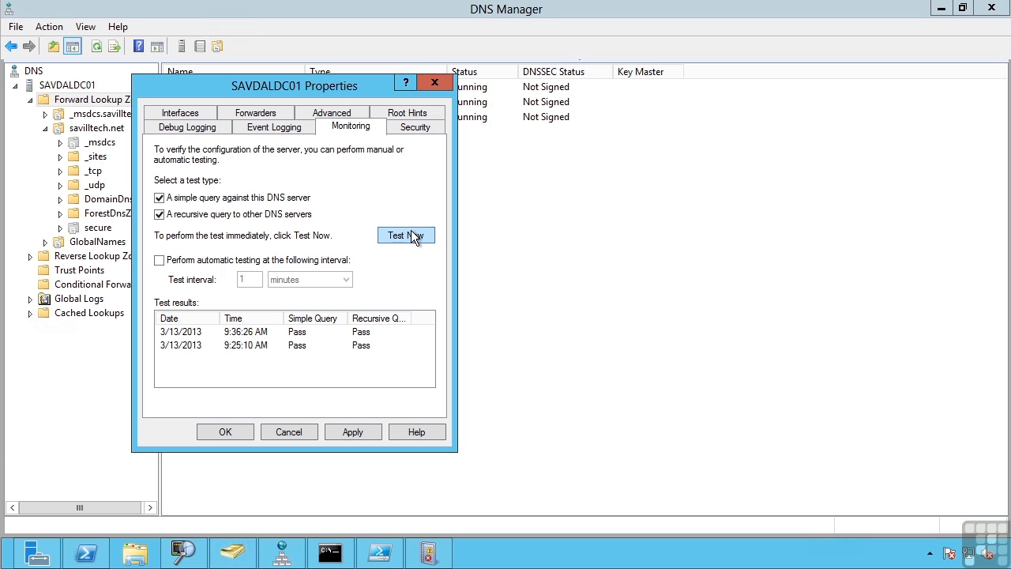
pyautogui.moveTo(251, 357)
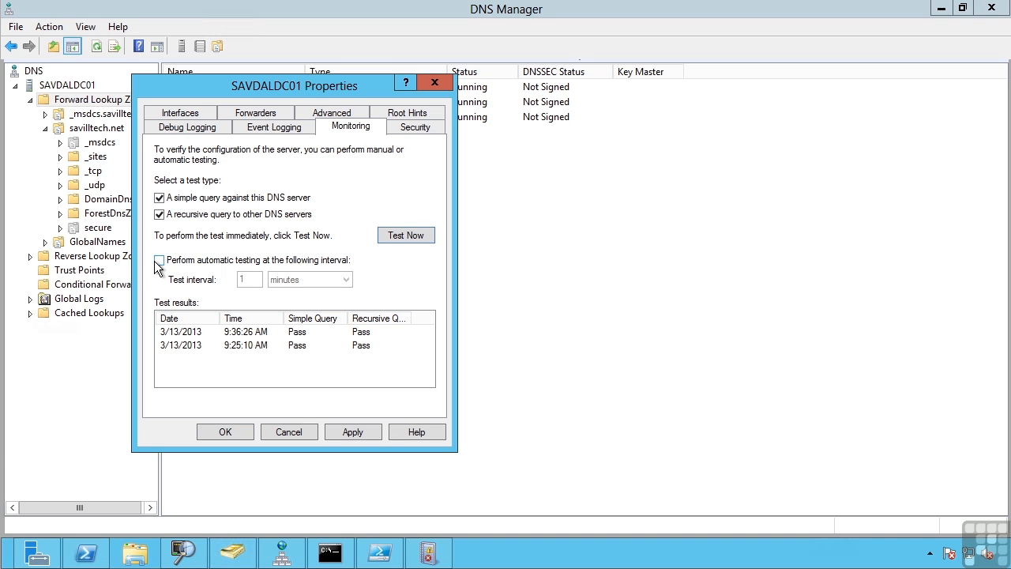
pyautogui.click(158, 259)
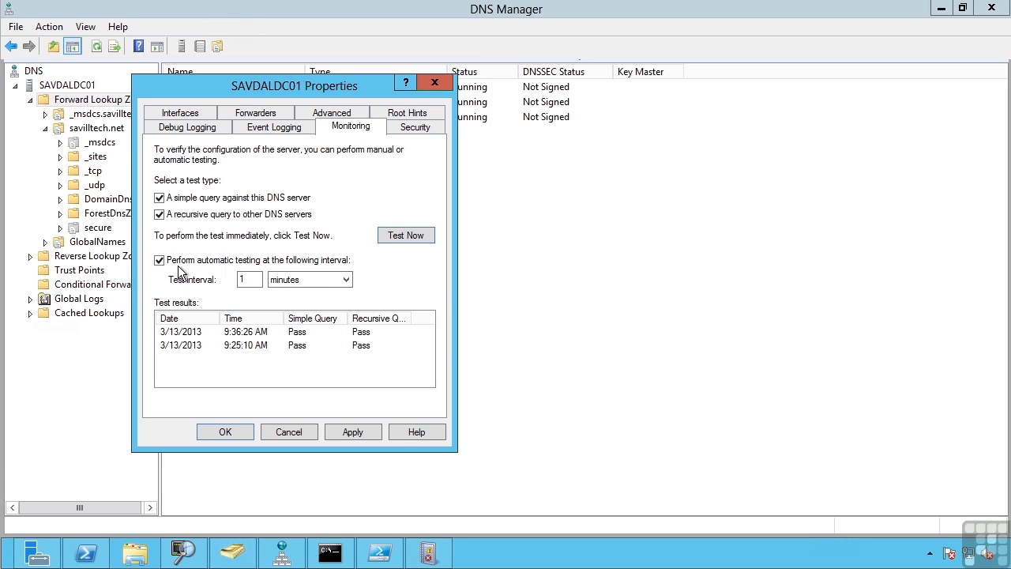
pyautogui.click(158, 259)
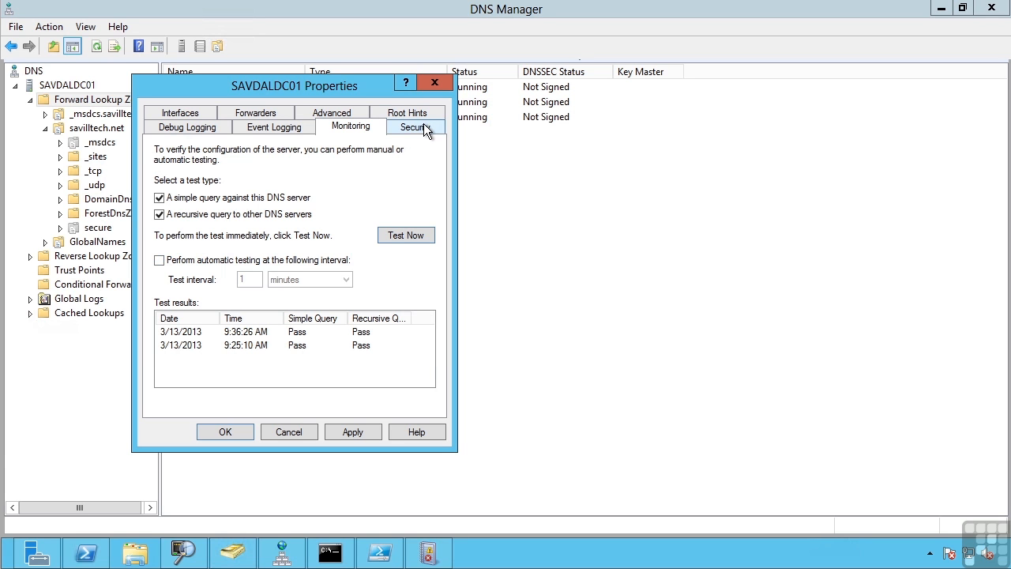
# Check the Security permissions, close Properties, and view server-wide aging/scavenging at 7-day intervals
pyautogui.click(411, 127)
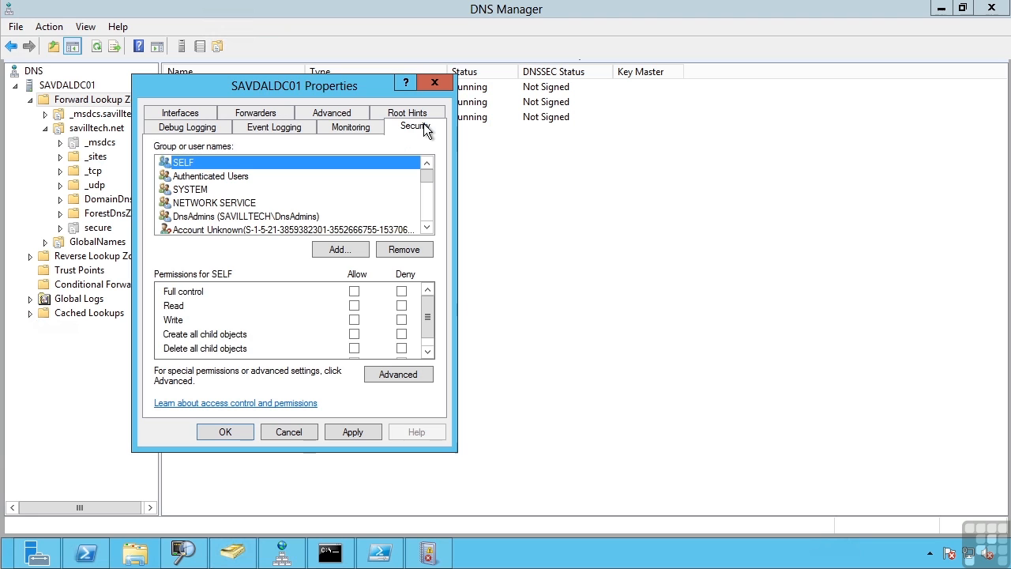
pyautogui.click(288, 432)
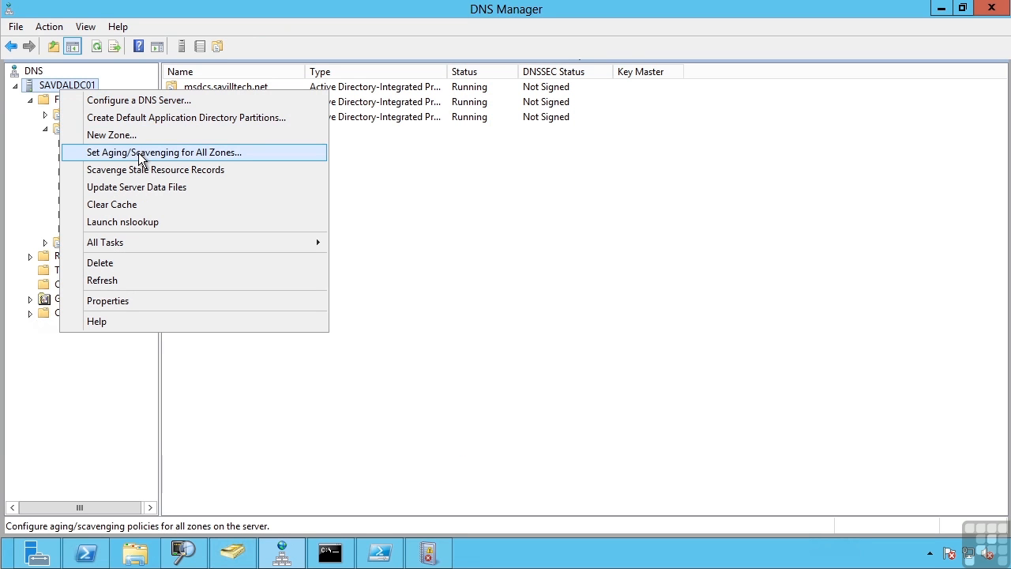
pyautogui.click(160, 151)
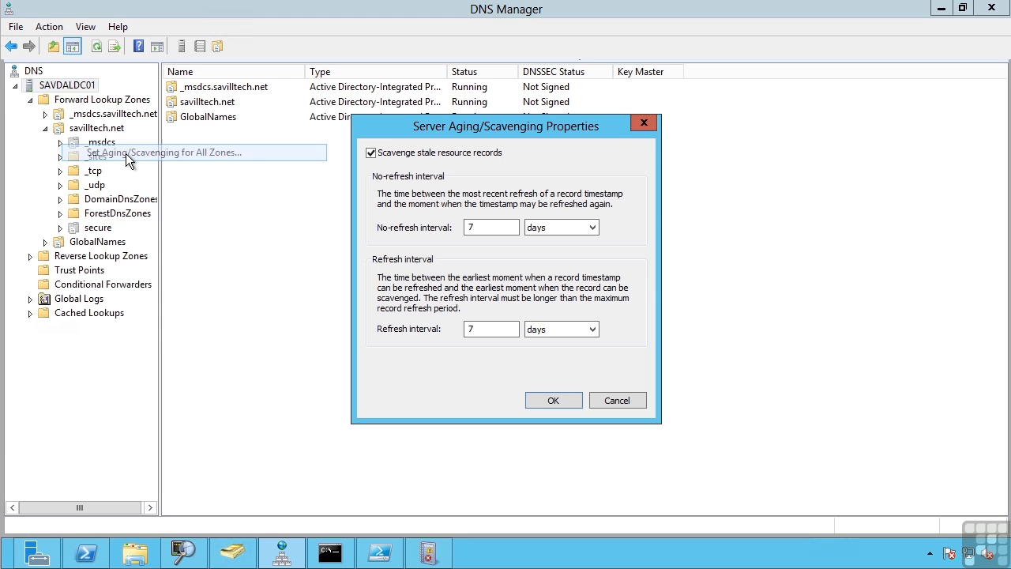
pyautogui.moveTo(425, 184)
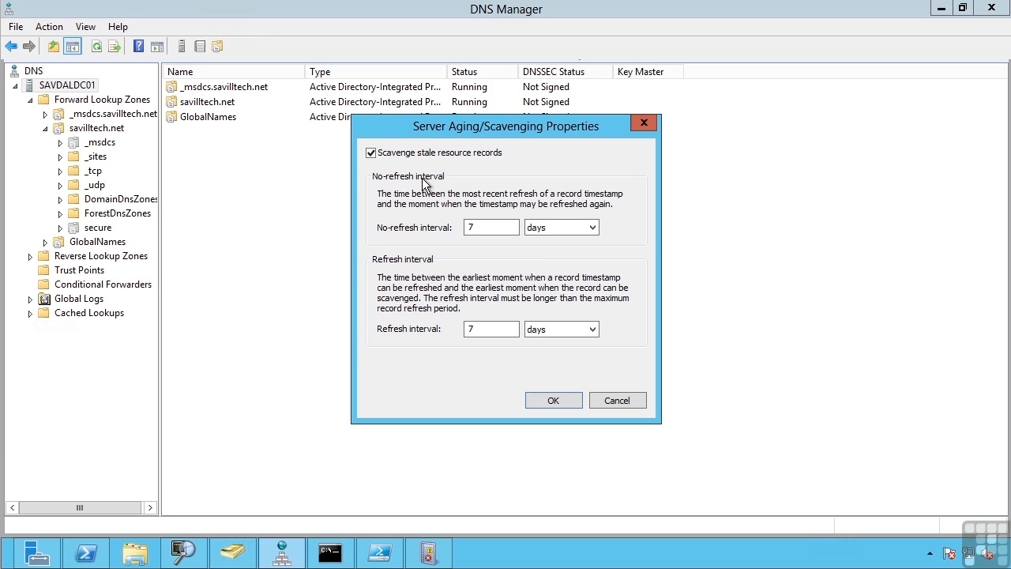
pyautogui.moveTo(402, 161)
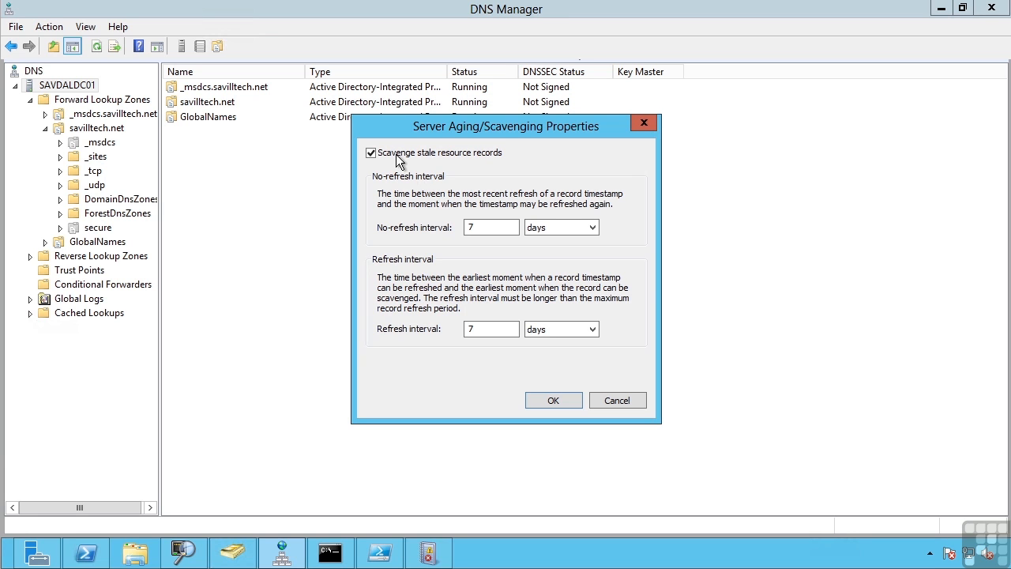
pyautogui.moveTo(467, 278)
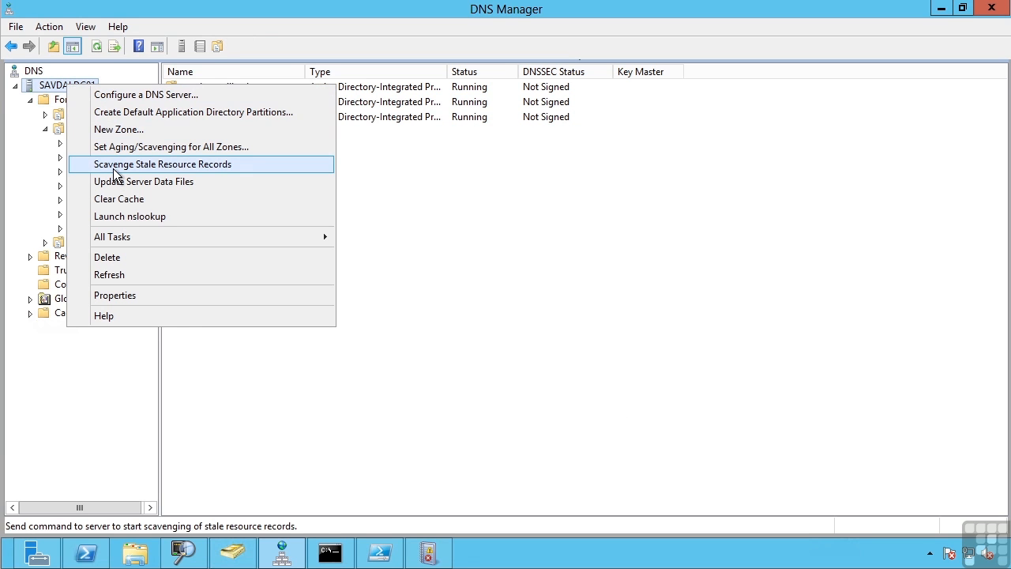
# Scavenge all stale resource records on SAVDALDC01 and clear the server's DNS cache
pyautogui.click(163, 163)
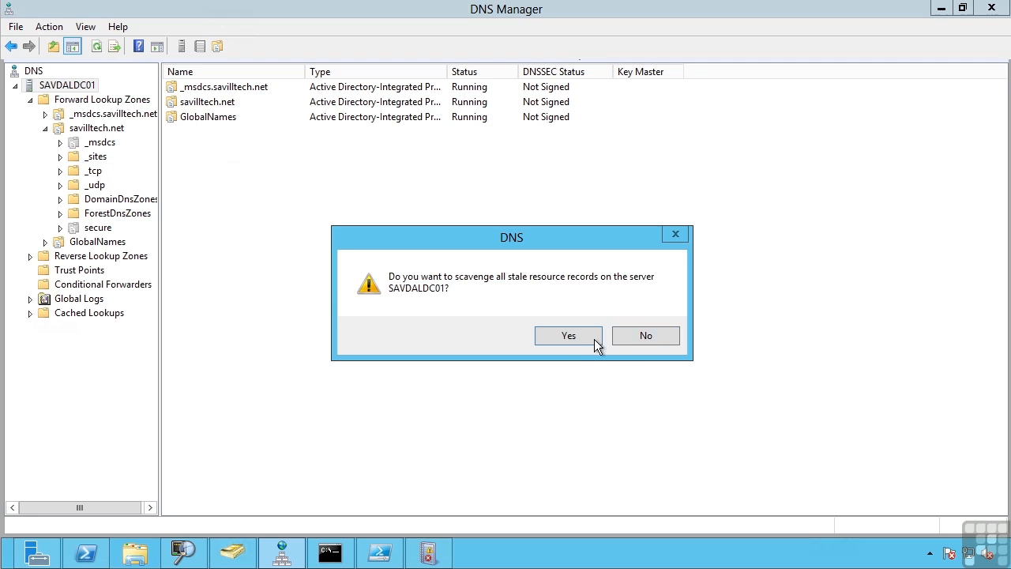
pyautogui.click(569, 336)
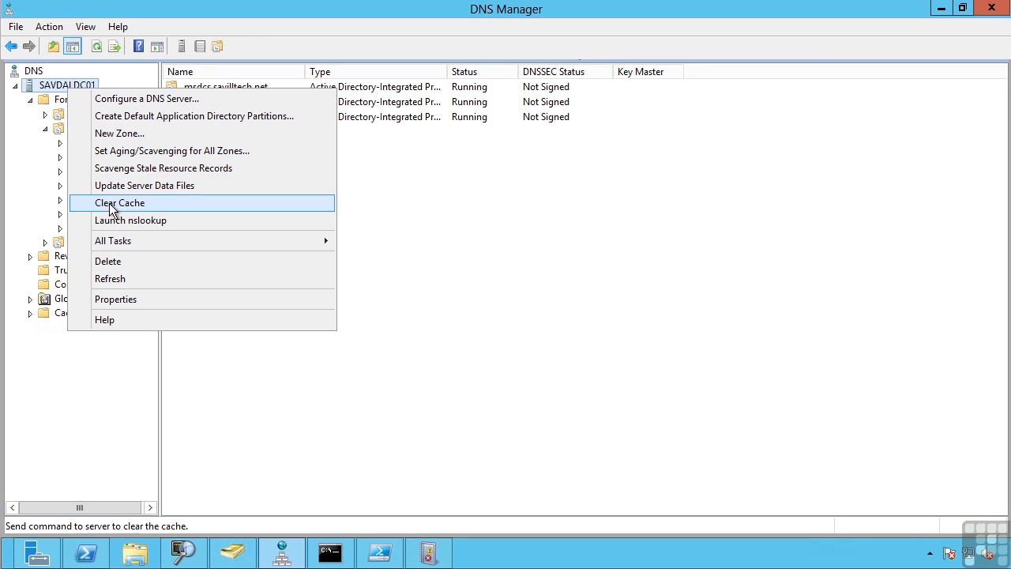
pyautogui.click(120, 203)
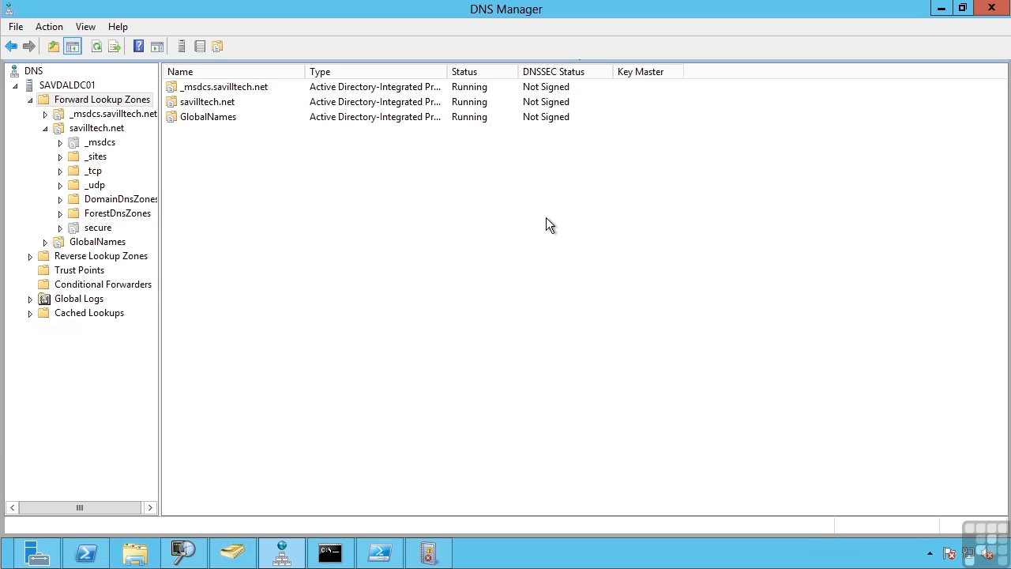
pyautogui.moveTo(42, 327)
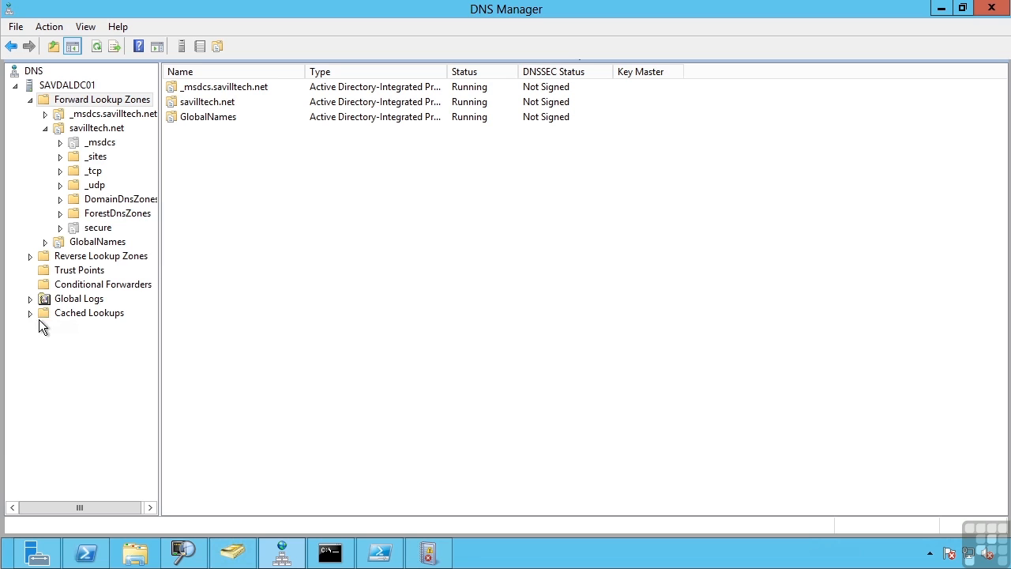
# Expand Cached Lookups through .(root) down to the com domain
pyautogui.click(30, 313)
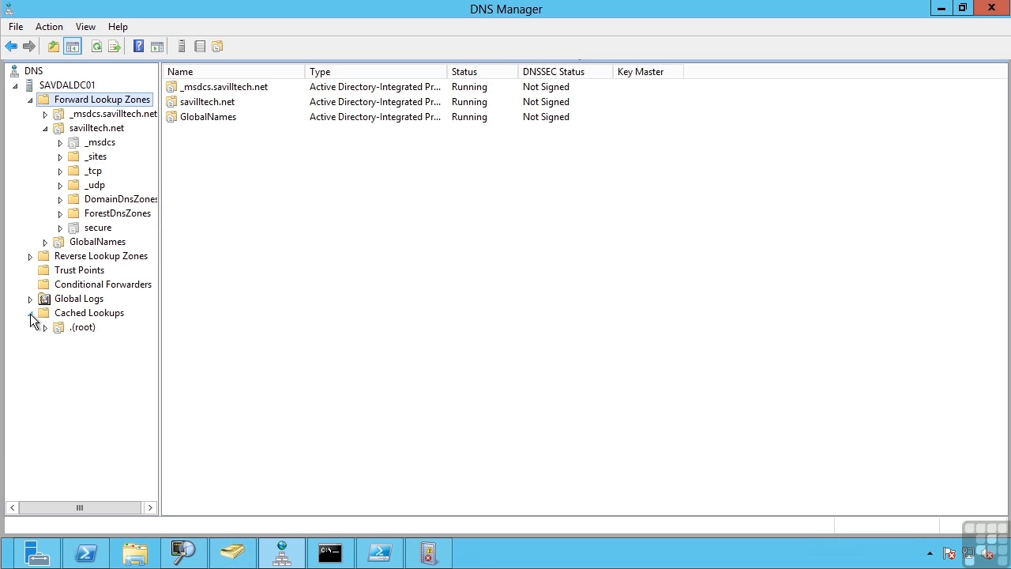
pyautogui.click(44, 327)
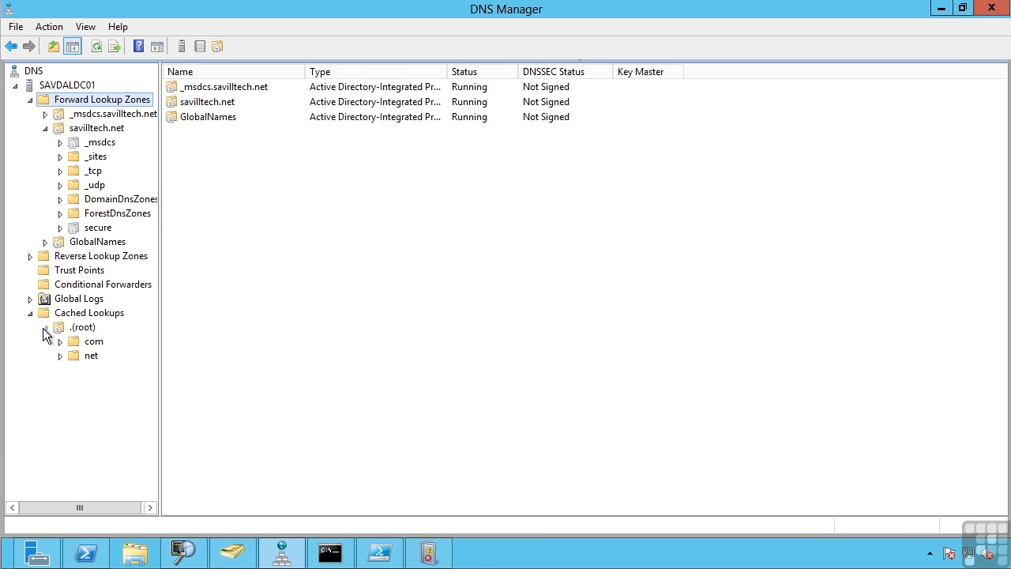
pyautogui.click(60, 341)
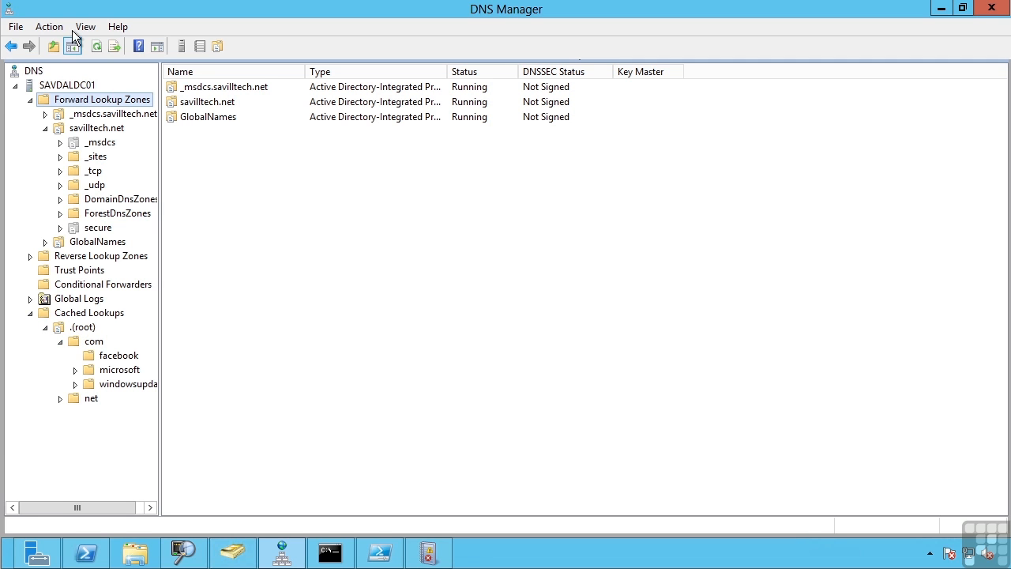
# Toggle Advanced view off and on, then list microsoft.com's cached host and alias records
pyautogui.click(86, 26)
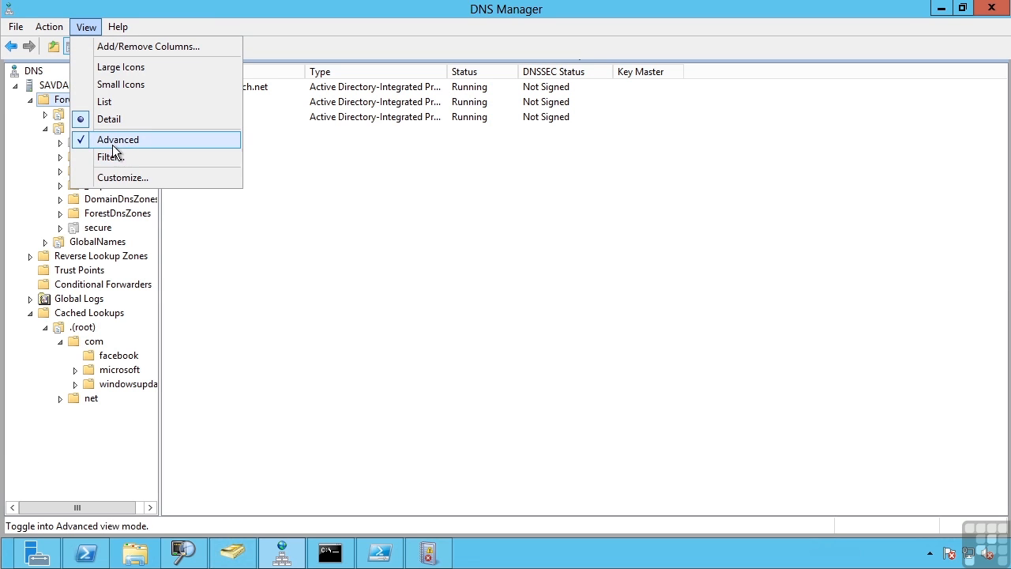
pyautogui.click(117, 139)
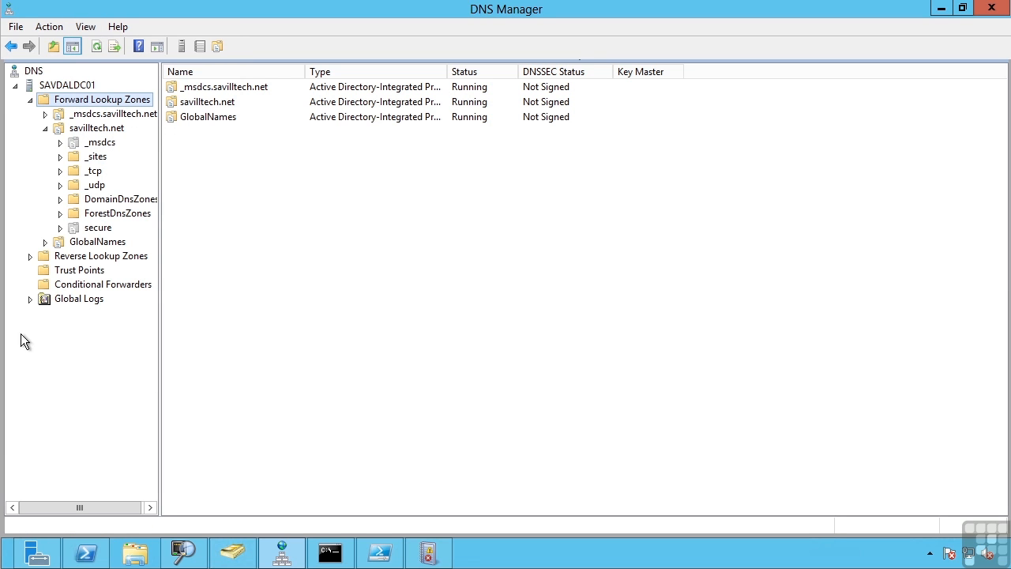
pyautogui.moveTo(86, 25)
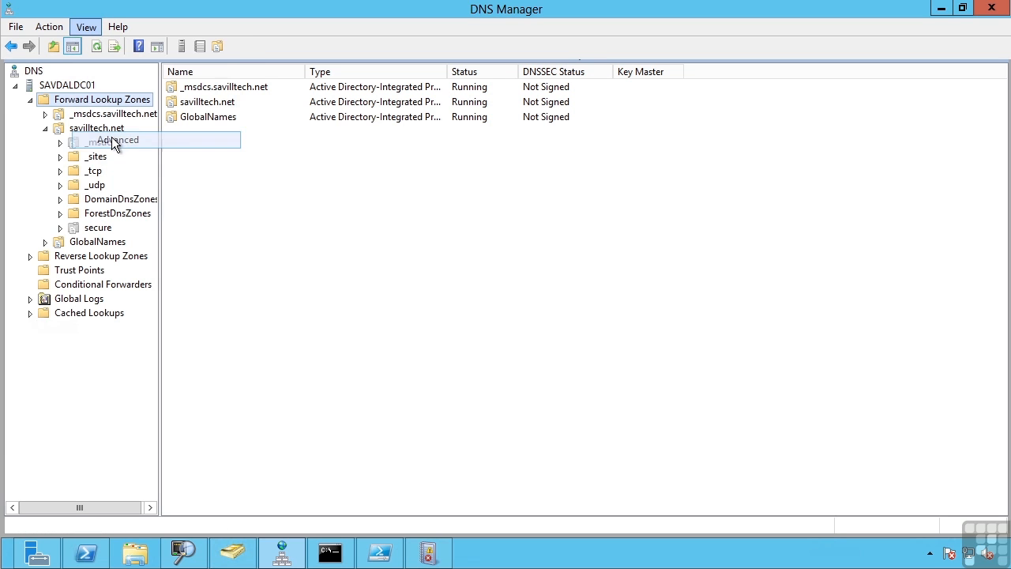
pyautogui.click(82, 325)
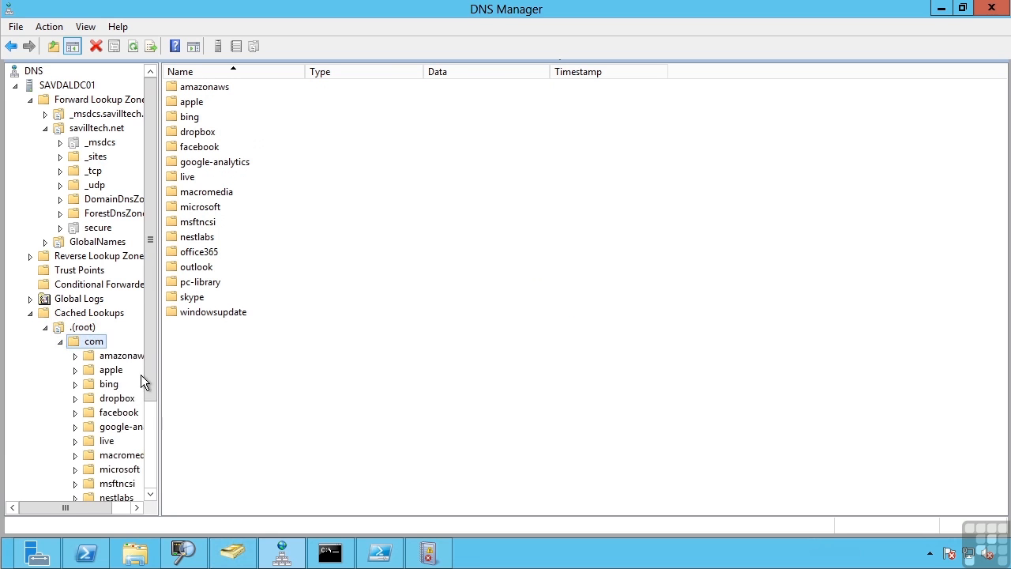
pyautogui.scroll(-3)
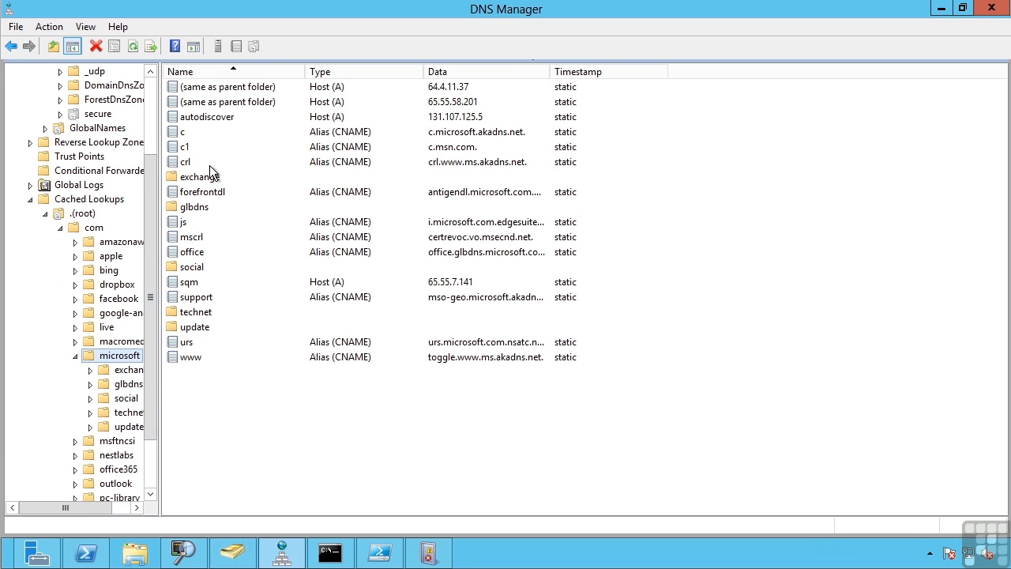
# Clear Cached Lookups so only the root entry remains under the server's cache
pyautogui.rightClick(89, 199)
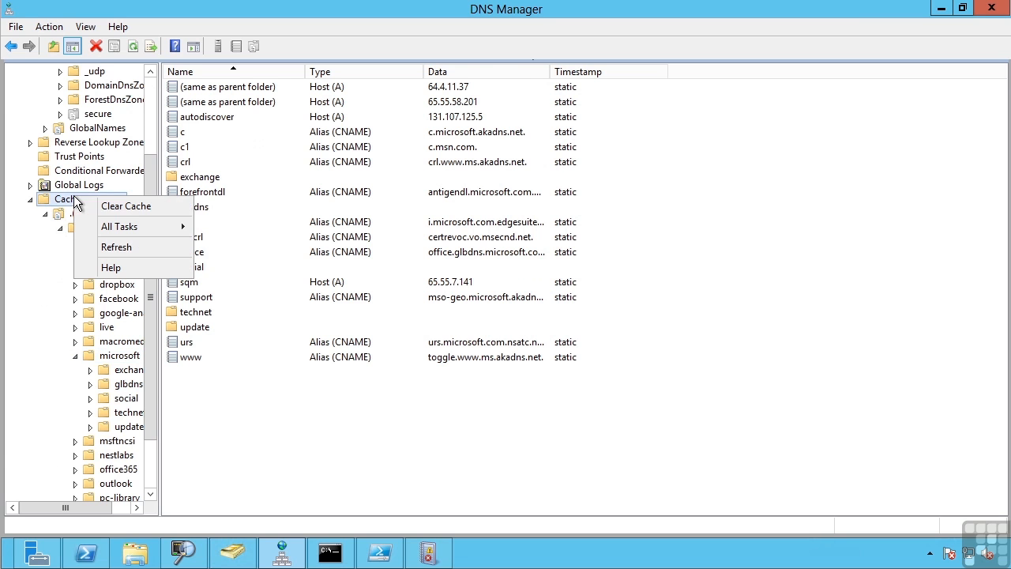
pyautogui.click(126, 205)
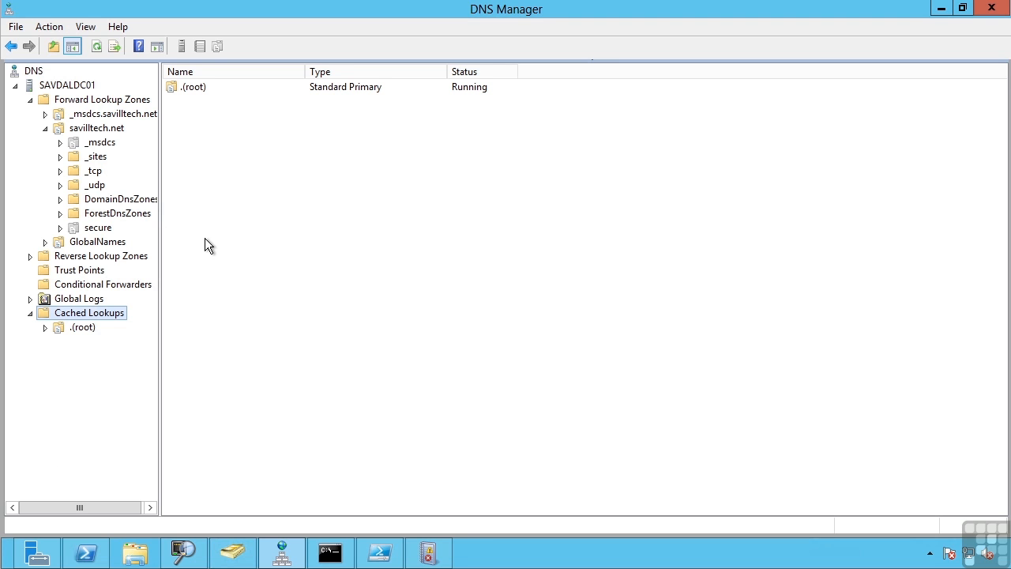
# In Command Prompt list ipconfig options and the resolver cache, then run ipconfig /flushdns successfully
pyautogui.click(331, 553)
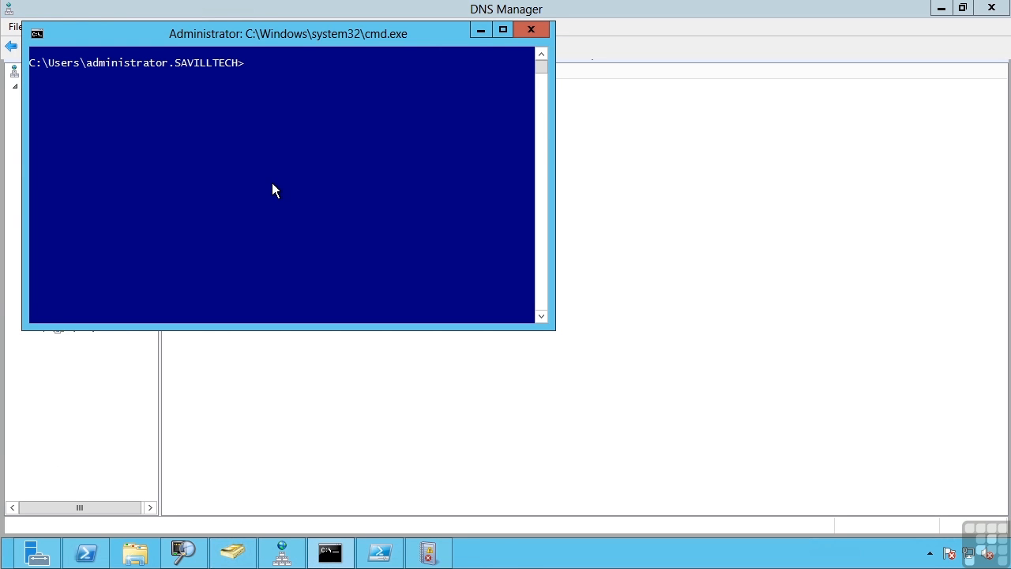
pyautogui.write('ipc')
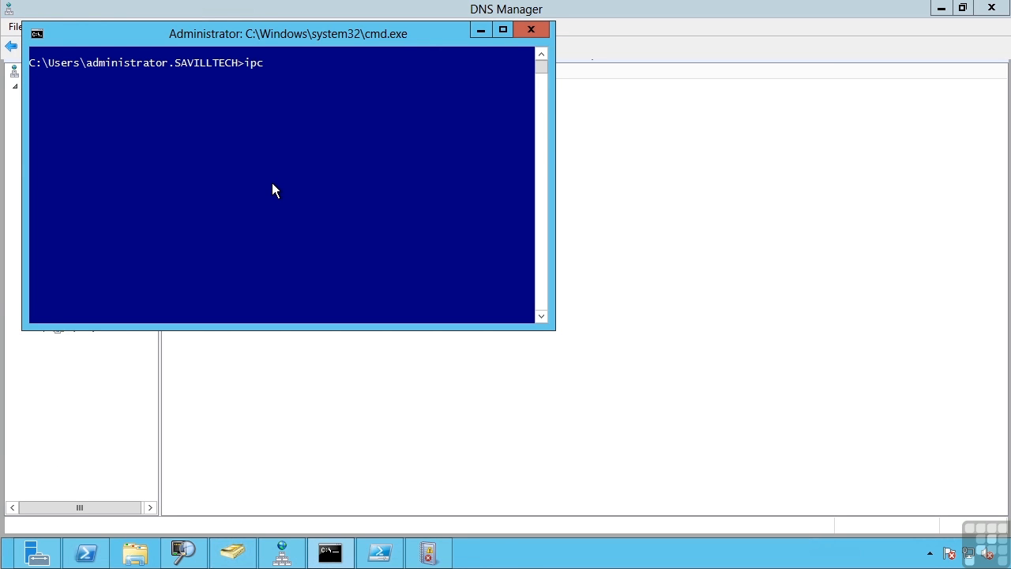
pyautogui.press('Return')
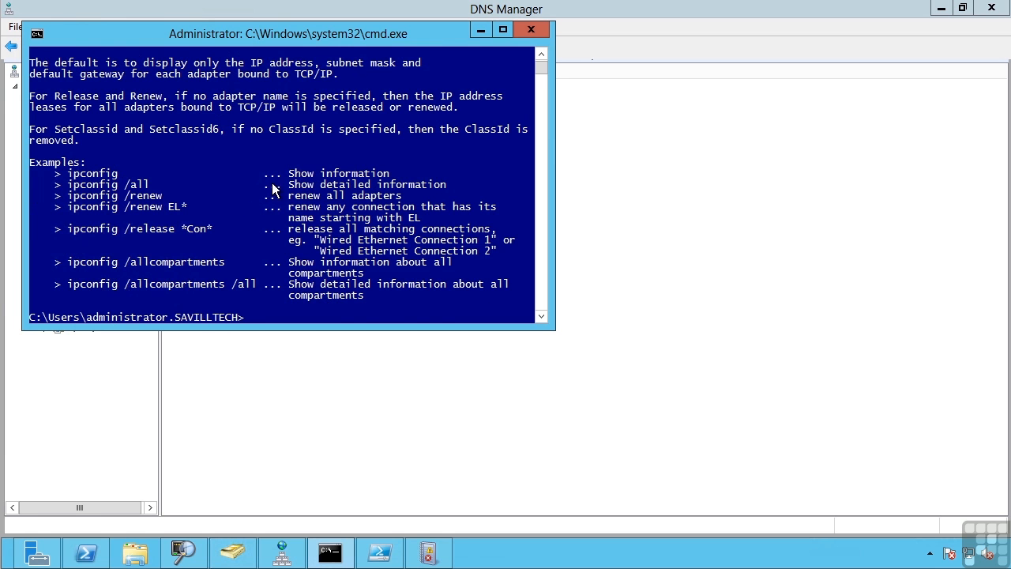
pyautogui.scroll(3)
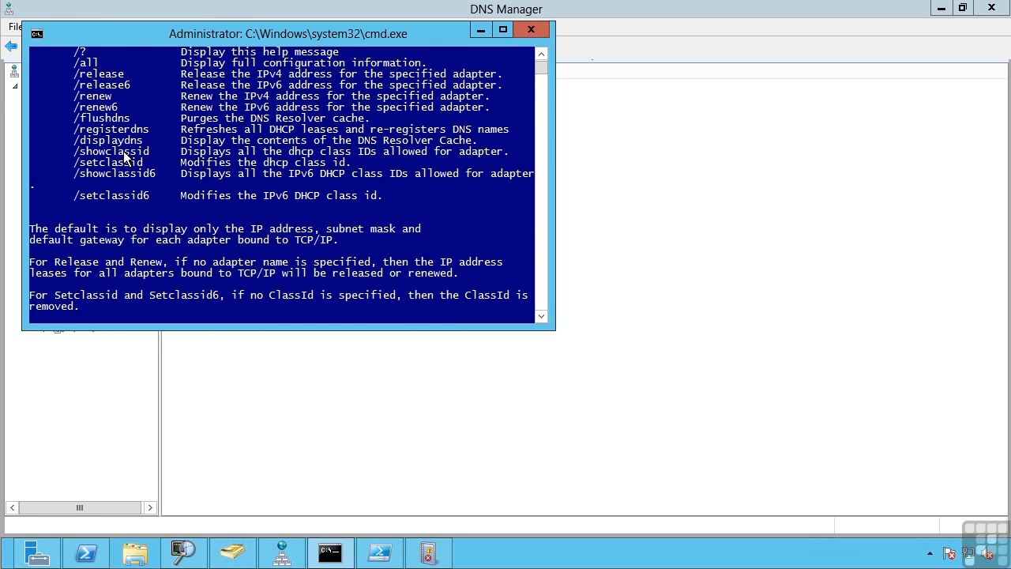
pyautogui.moveTo(141, 125)
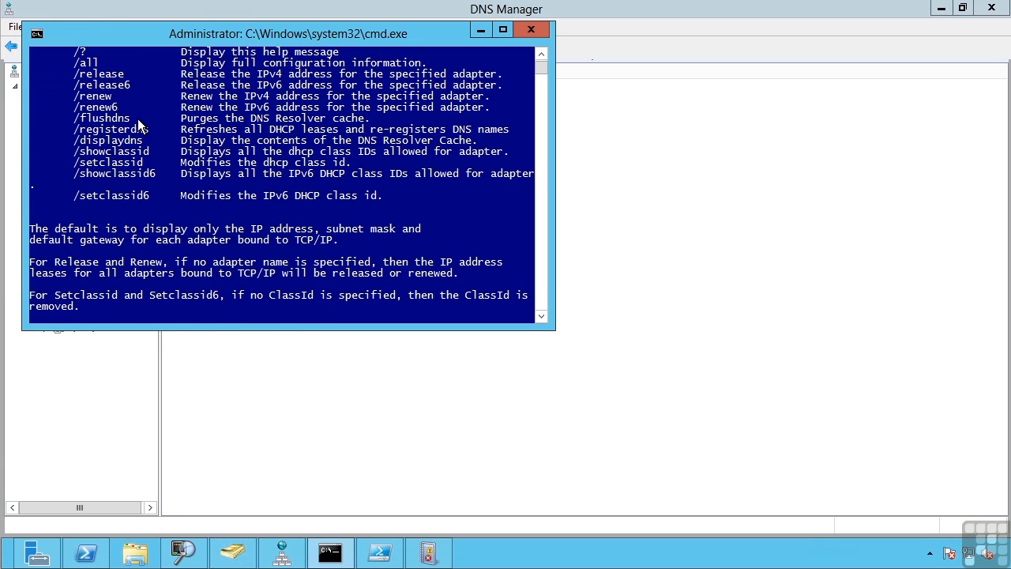
pyautogui.write('ipconfig /displaydn')
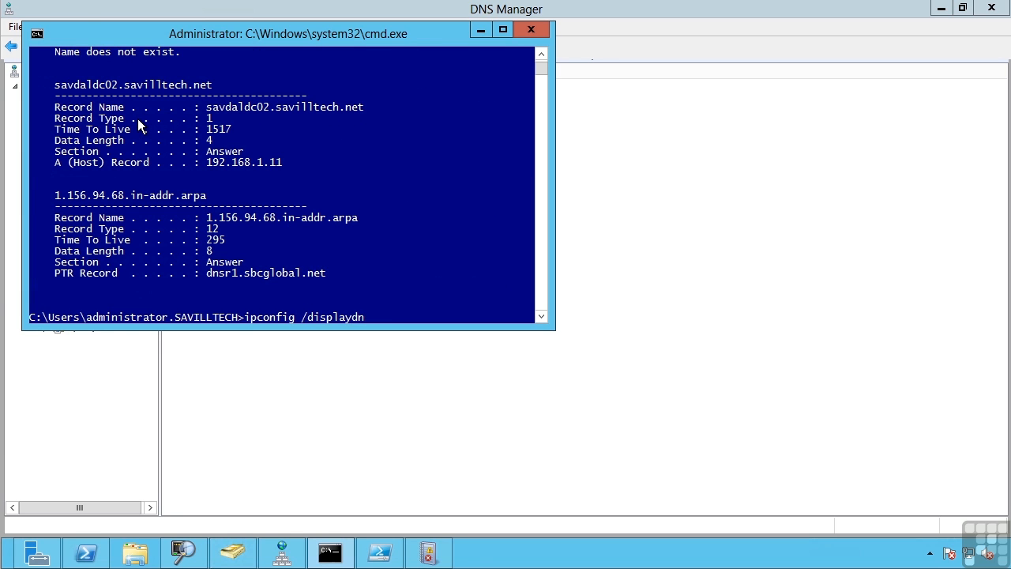
pyautogui.write('/fl')
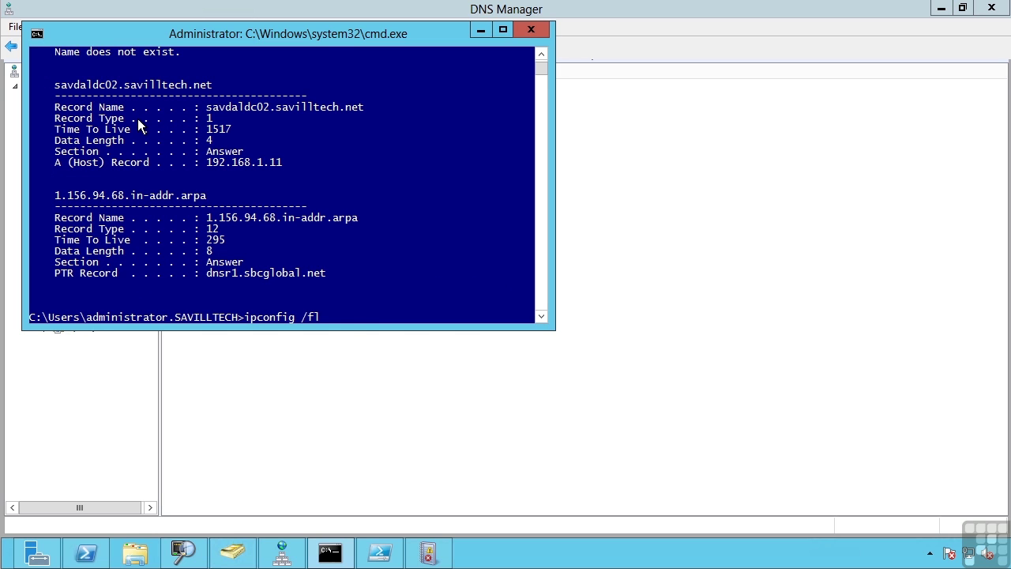
pyautogui.press('Return')
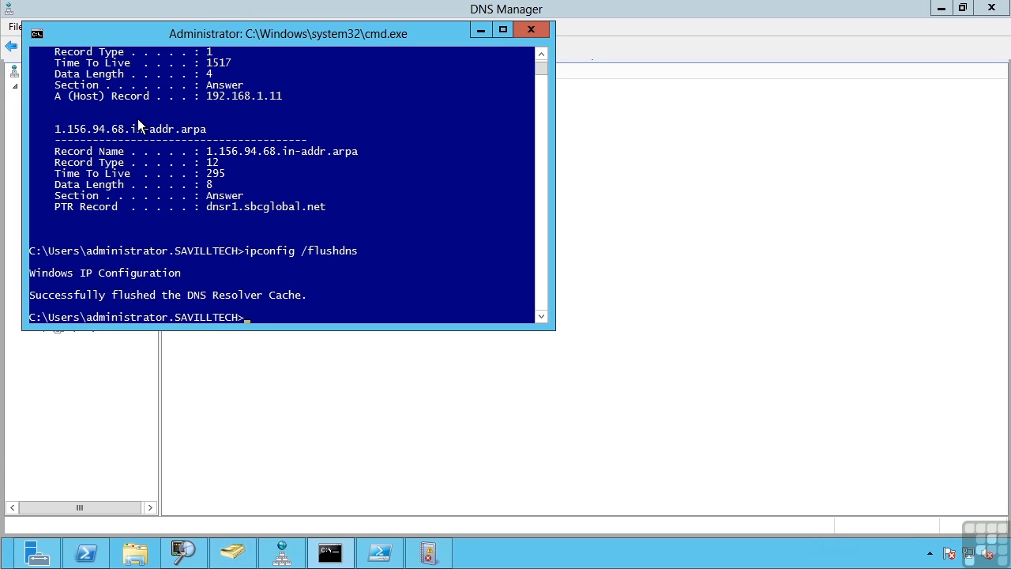
pyautogui.moveTo(140, 183)
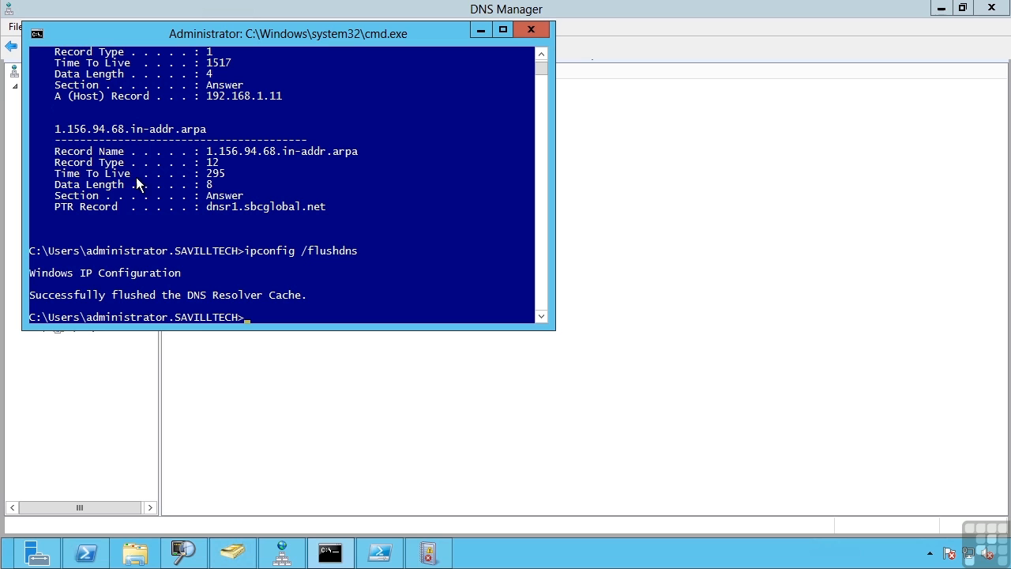
pyautogui.moveTo(531, 28)
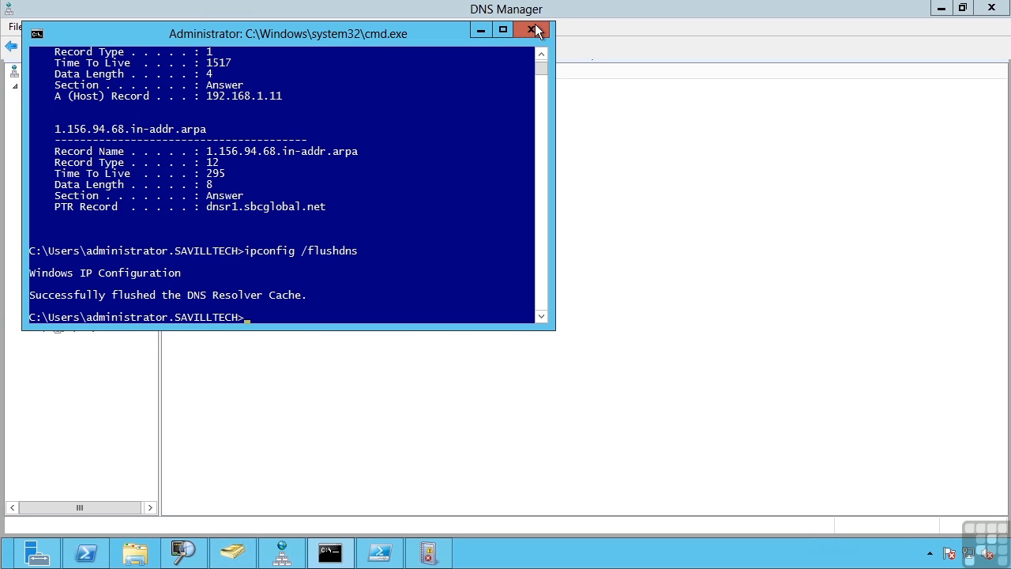
pyautogui.click(532, 30)
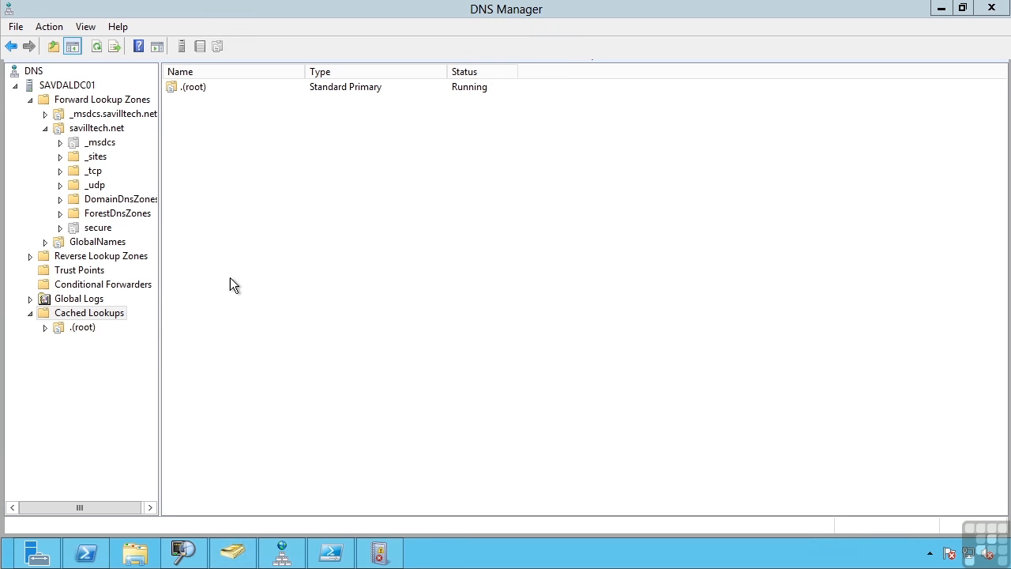
pyautogui.click(82, 325)
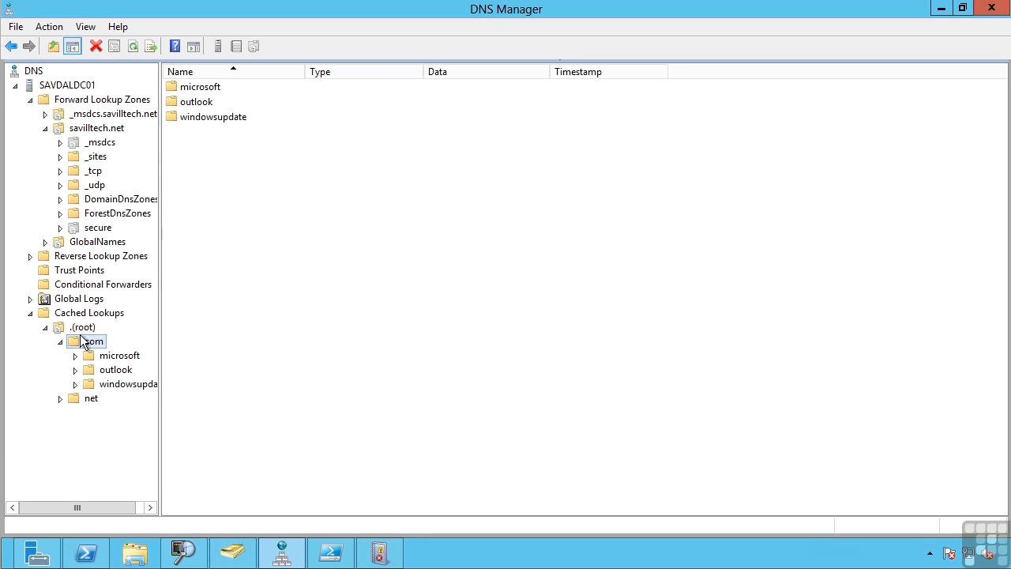
pyautogui.moveTo(70, 319)
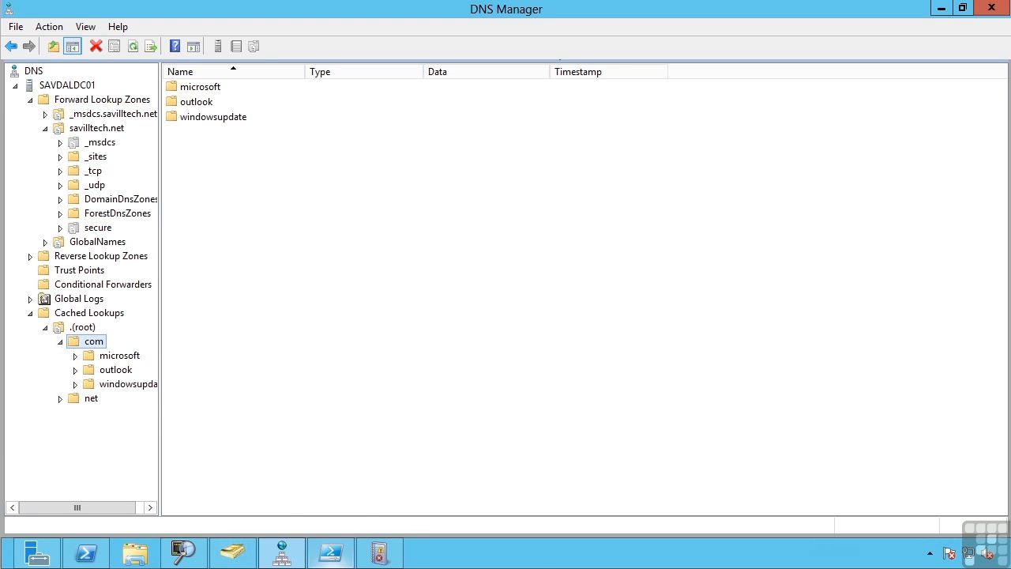
pyautogui.moveTo(536, 559)
pyautogui.write('nslookup www.')
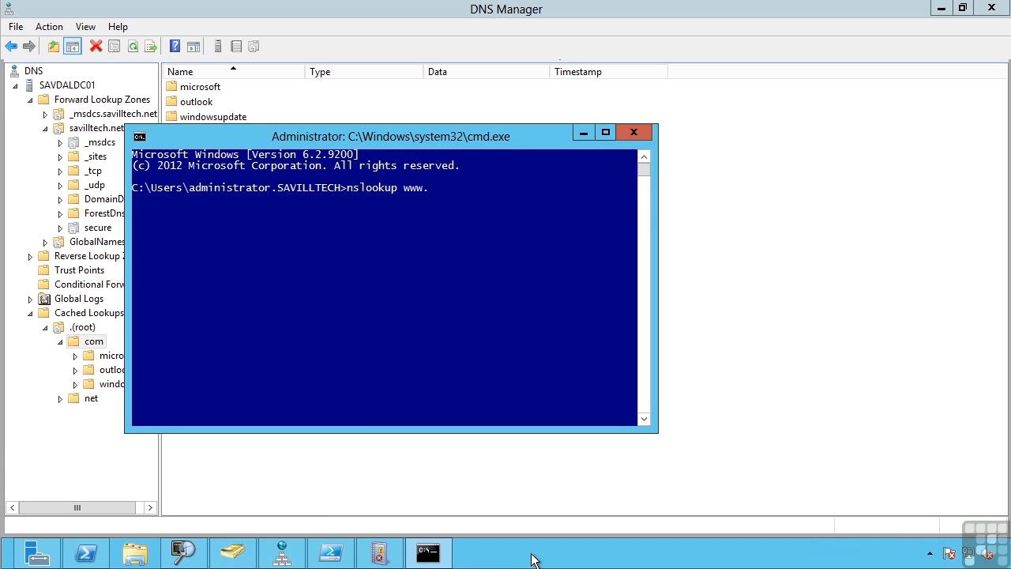
pyautogui.write('infiniteskills.com')
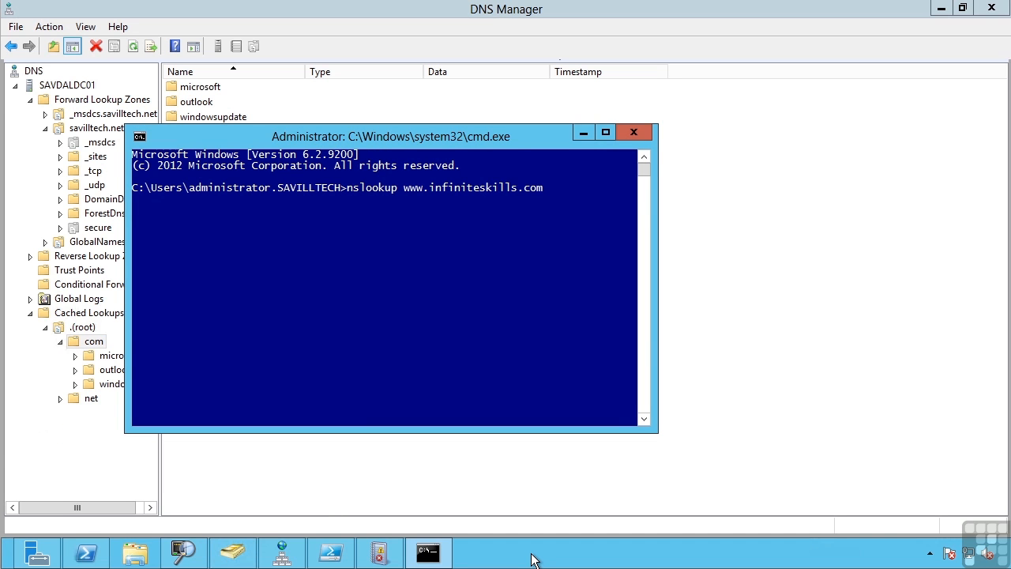
pyautogui.press('Return')
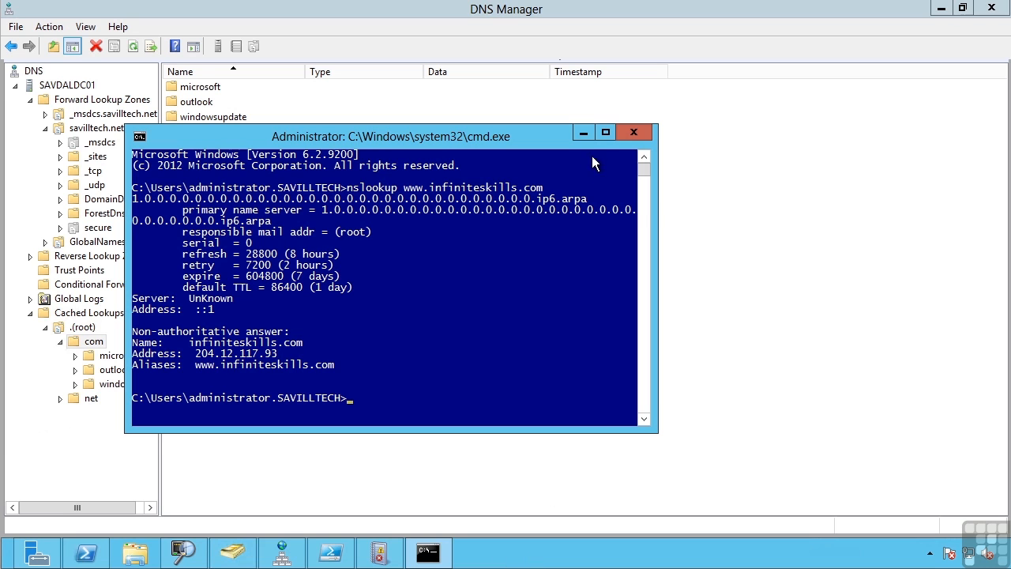
pyautogui.rightClick(93, 341)
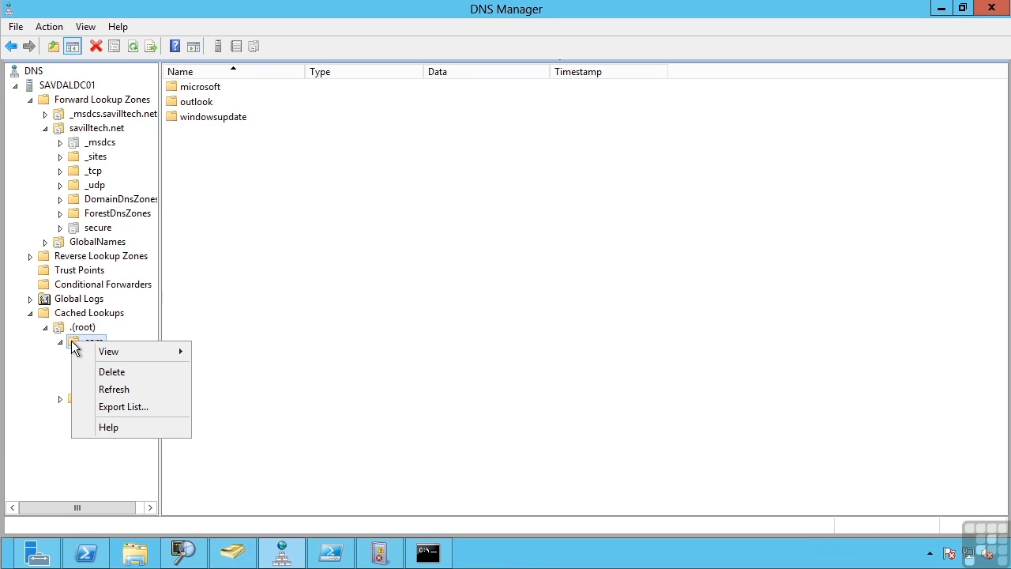
# Refresh com so infiniteskills appears with its 204.12.117.93 host record and www alias
pyautogui.click(114, 389)
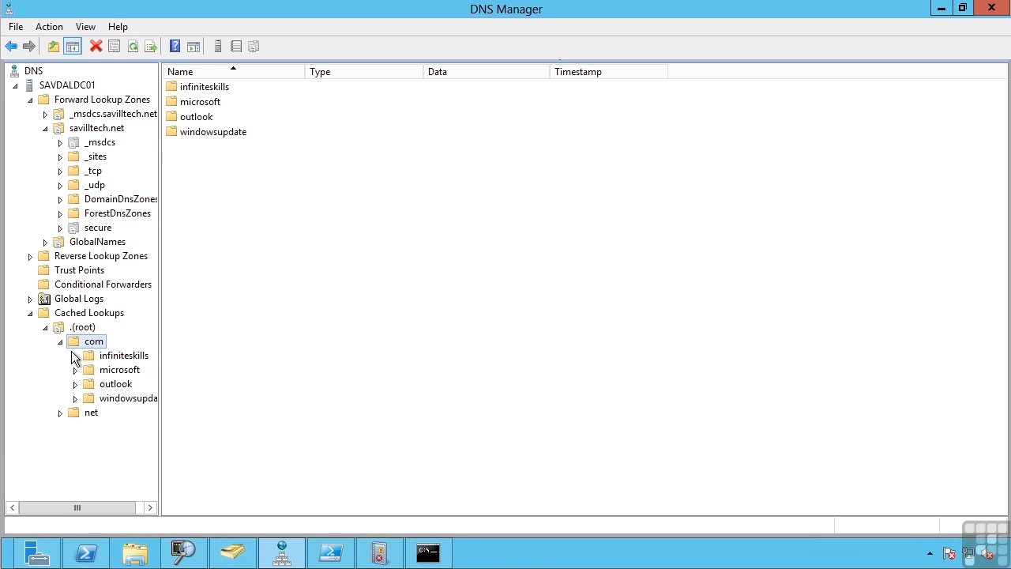
pyautogui.click(123, 354)
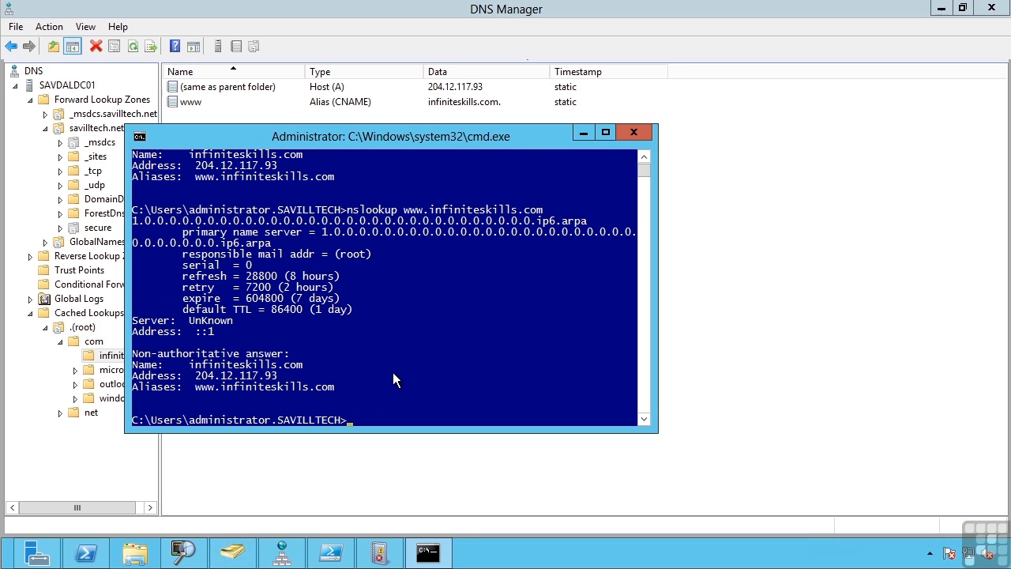
pyautogui.moveTo(224, 351)
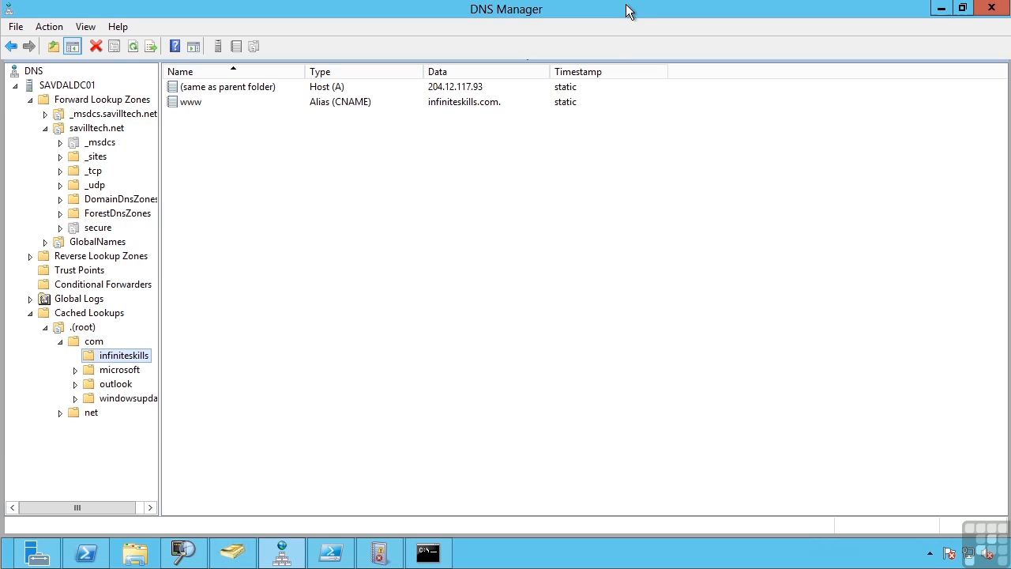
pyautogui.moveTo(557, 12)
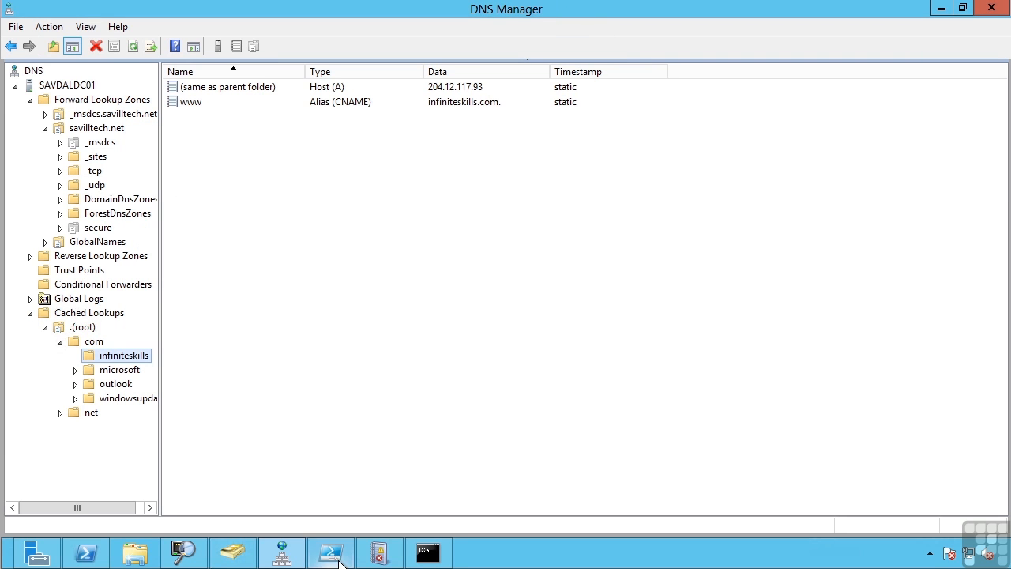
# Filter the ISE Commands pane by 'dns' and show the Set-DnsServer parameters
pyautogui.click(330, 552)
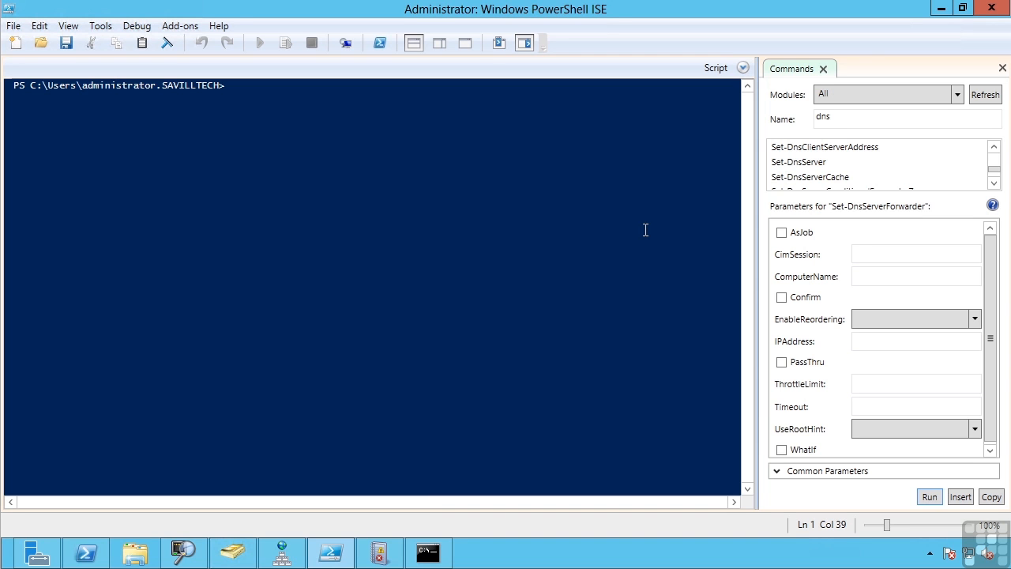
pyautogui.moveTo(599, 15)
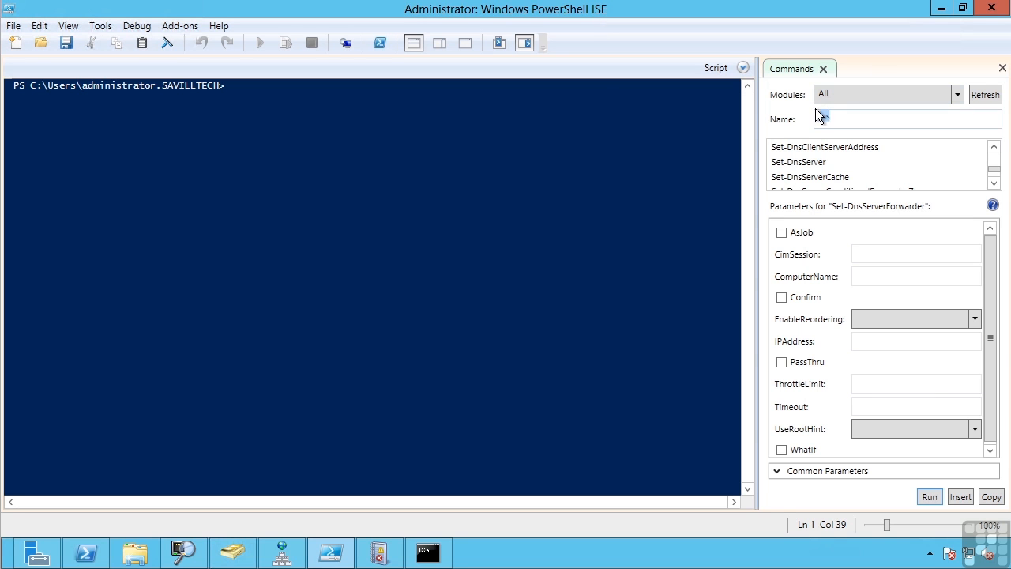
pyautogui.write('dns')
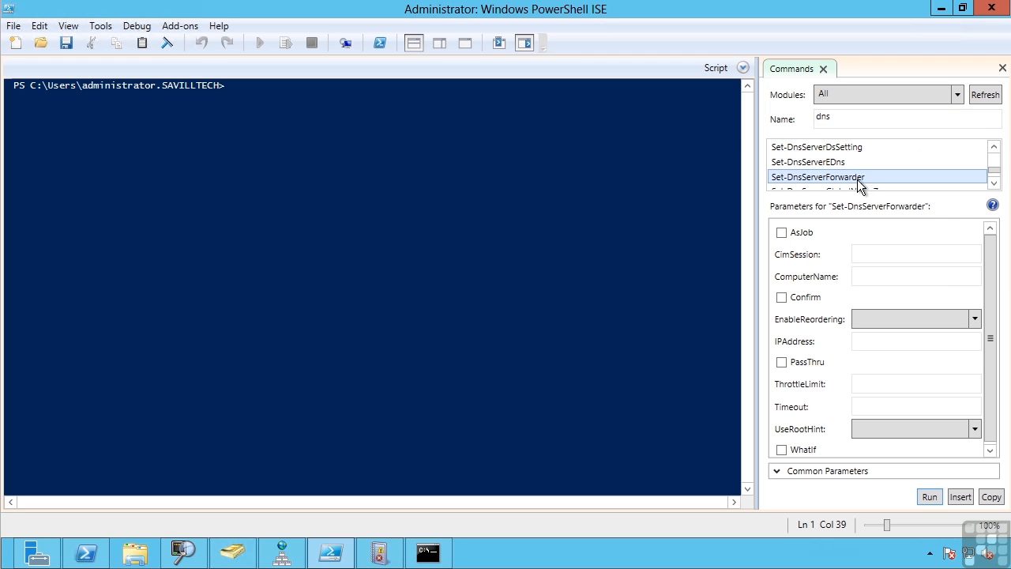
pyautogui.scroll(3)
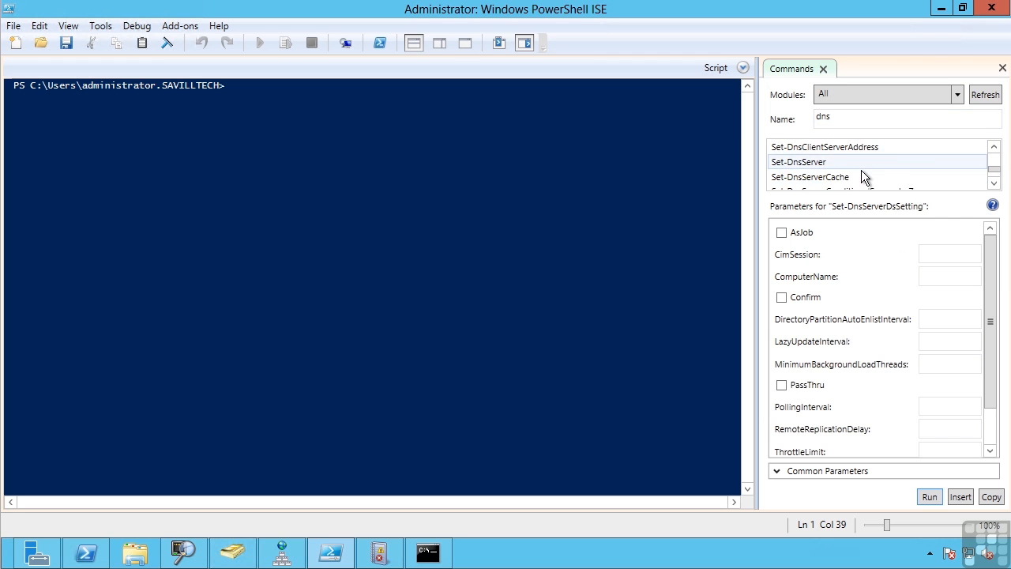
pyautogui.click(798, 161)
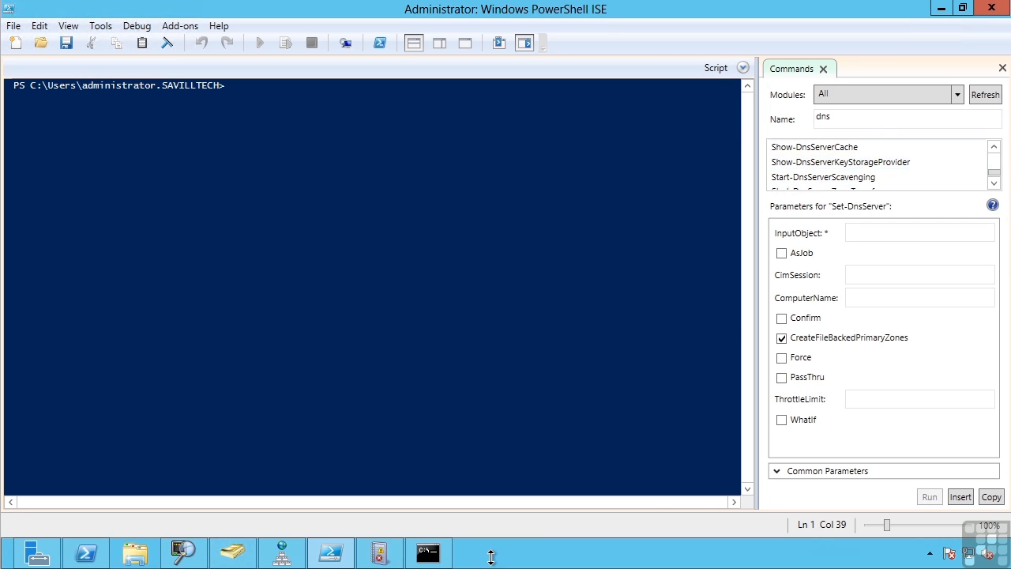
# Run dnscmd /? to list its server and zone commands like /EnumZones and /ClearCache
pyautogui.click(428, 553)
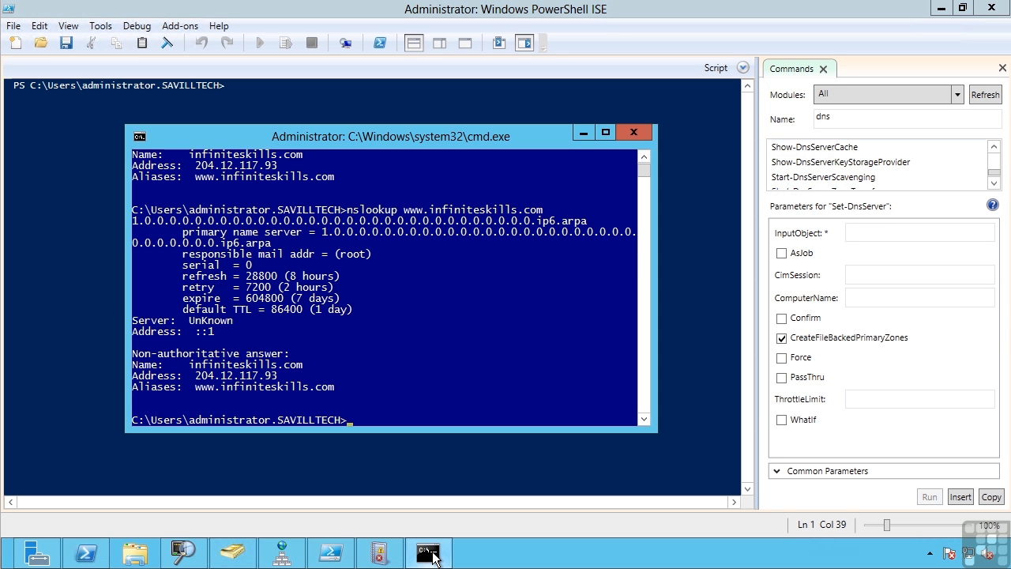
pyautogui.write('dn')
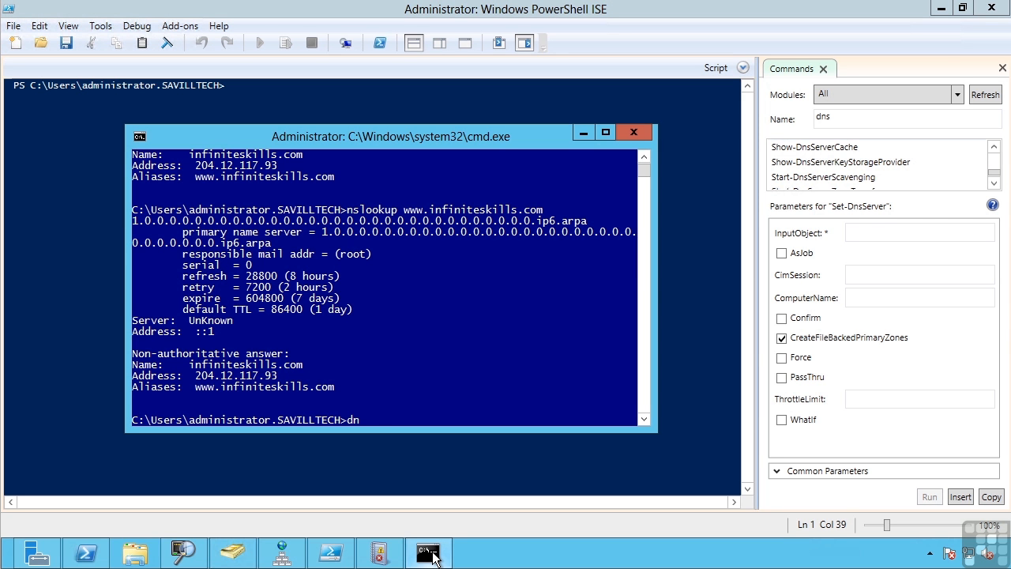
pyautogui.write('scmd /?')
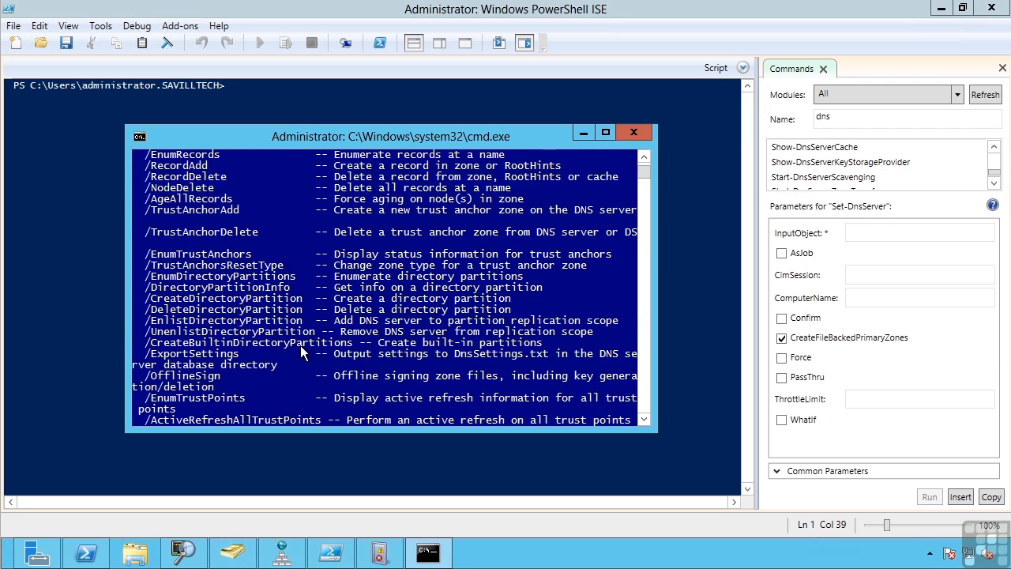
pyautogui.scroll(3)
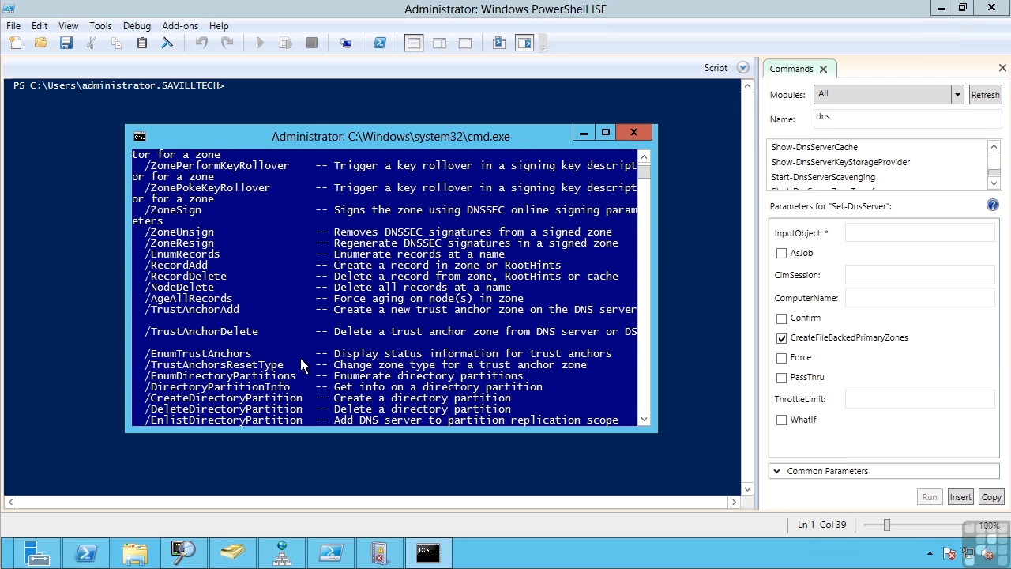
pyautogui.scroll(3)
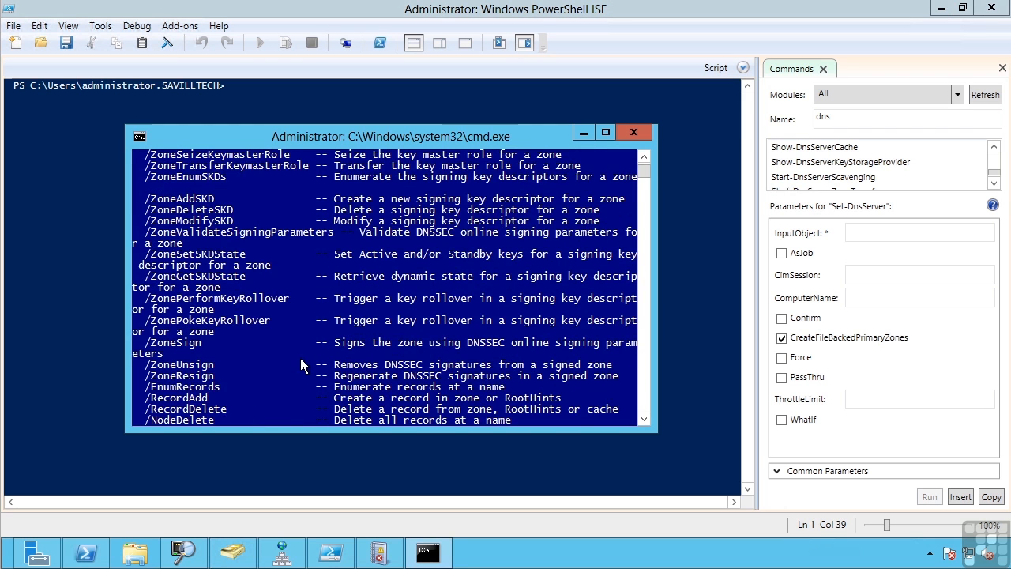
pyautogui.scroll(3)
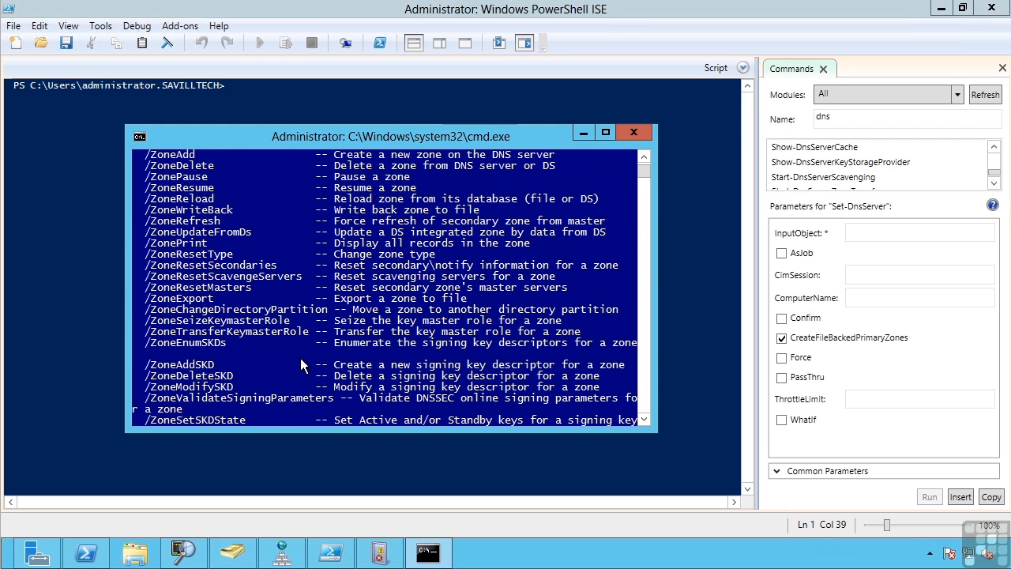
pyautogui.moveTo(380, 308)
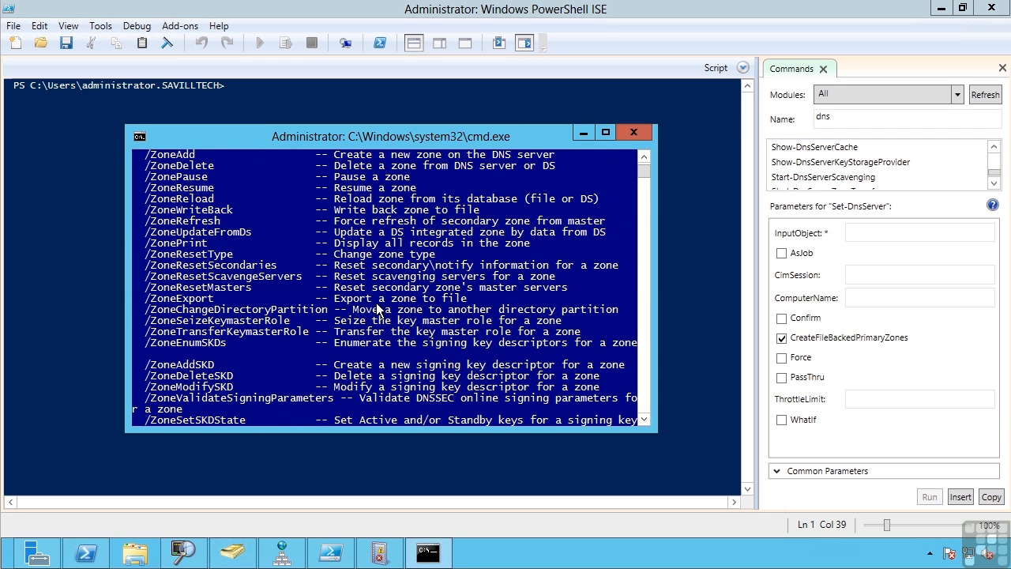
pyautogui.scroll(3)
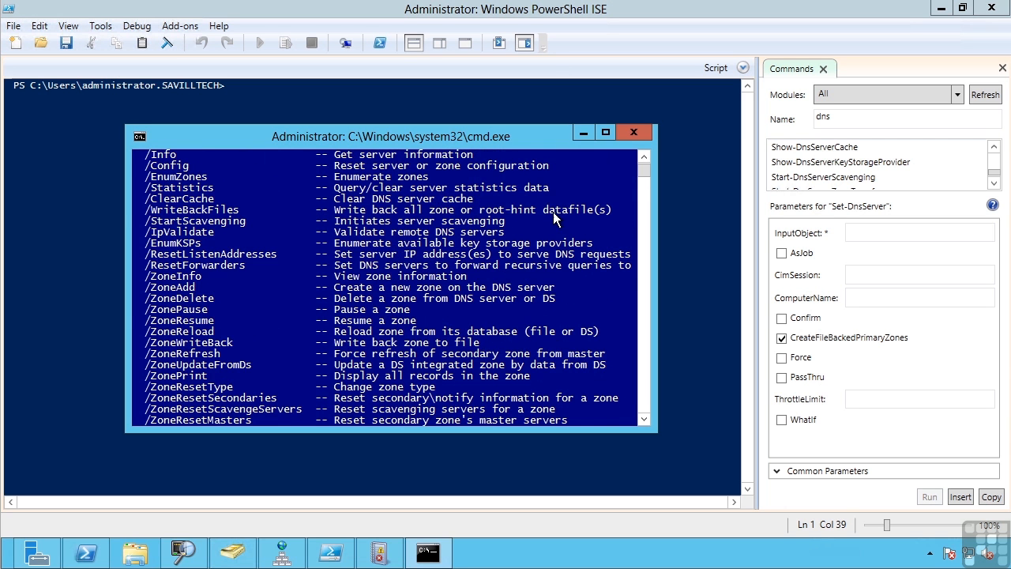